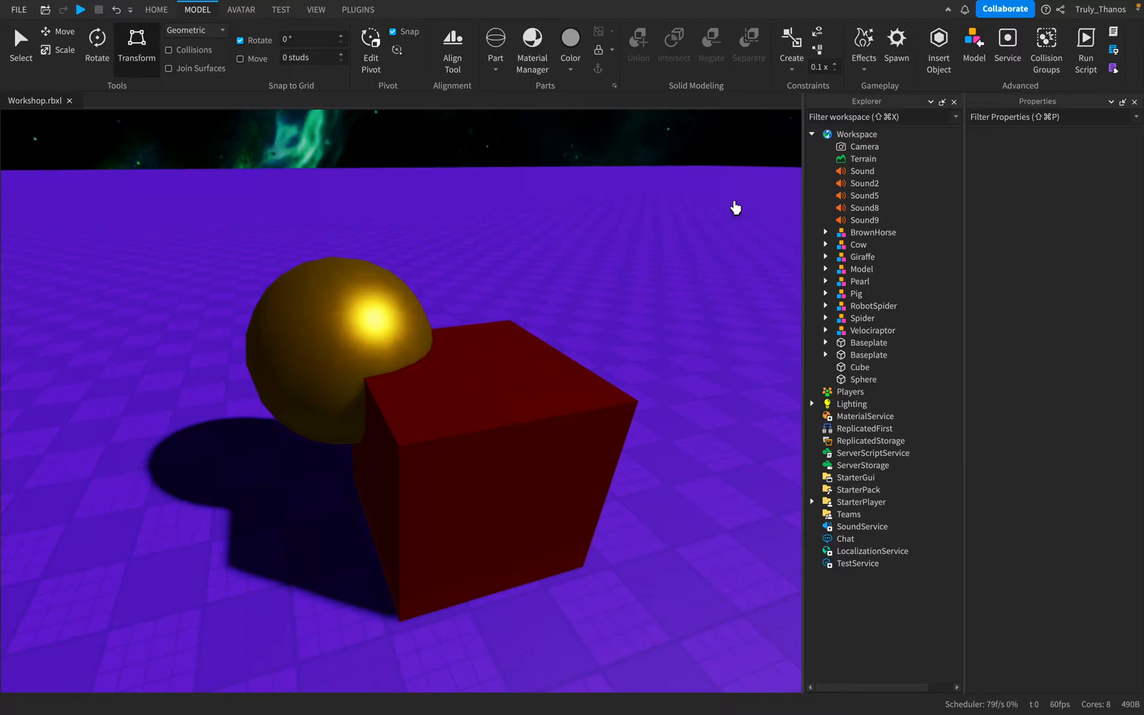
mouse_move(708, 194)
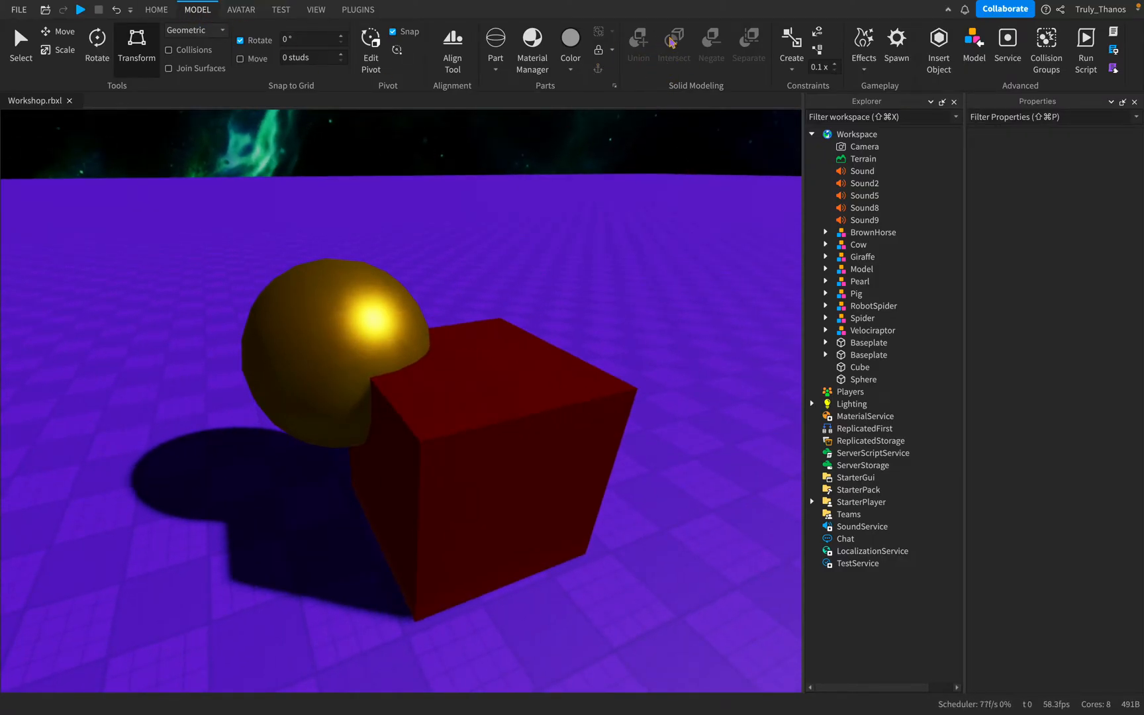
mouse_move(637, 303)
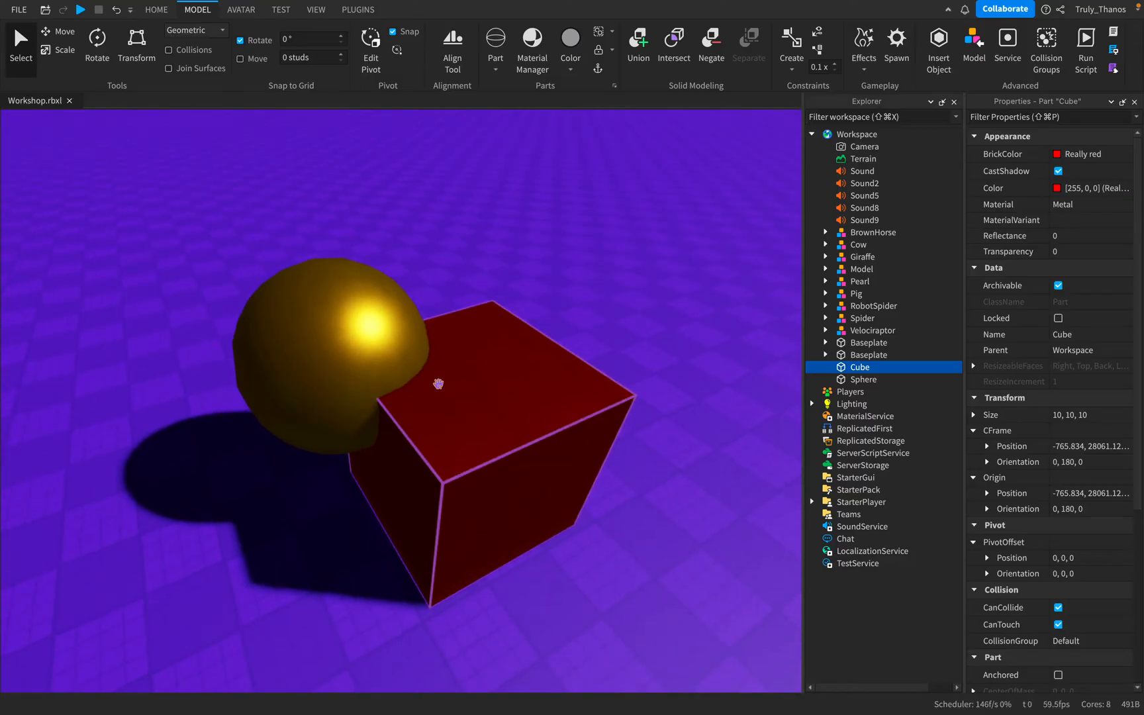
Step: Select Sphere in the Explorer, then Shift-add Cube so both parts are selected
click(863, 379)
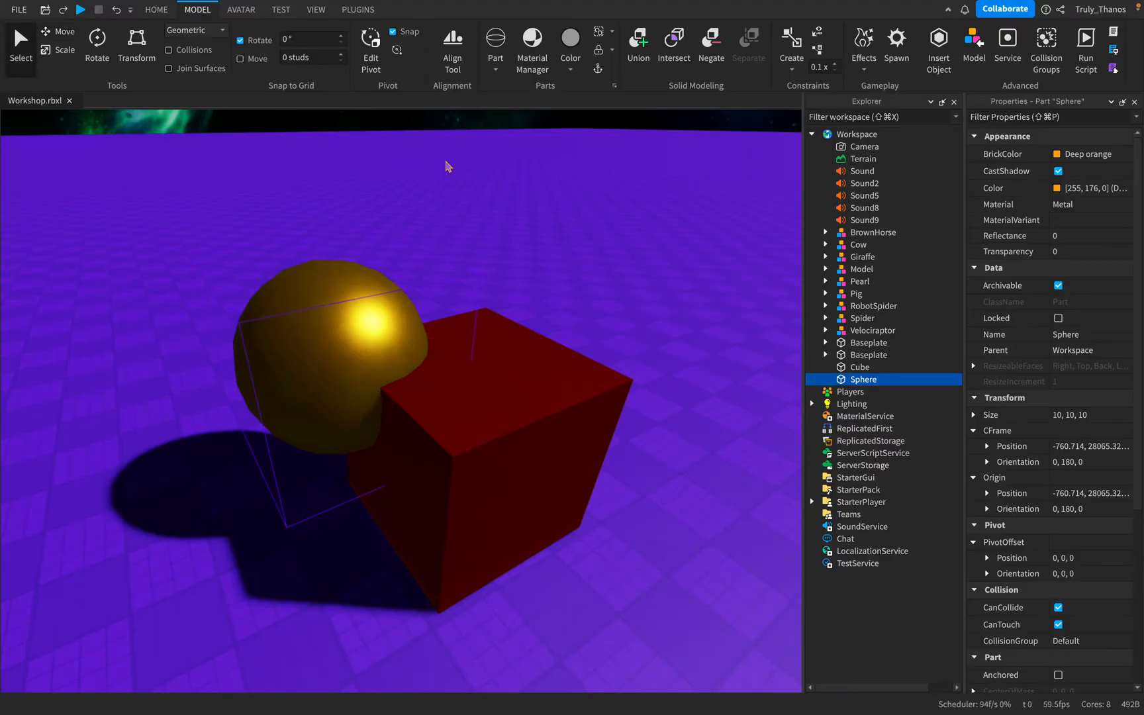
mouse_move(706, 278)
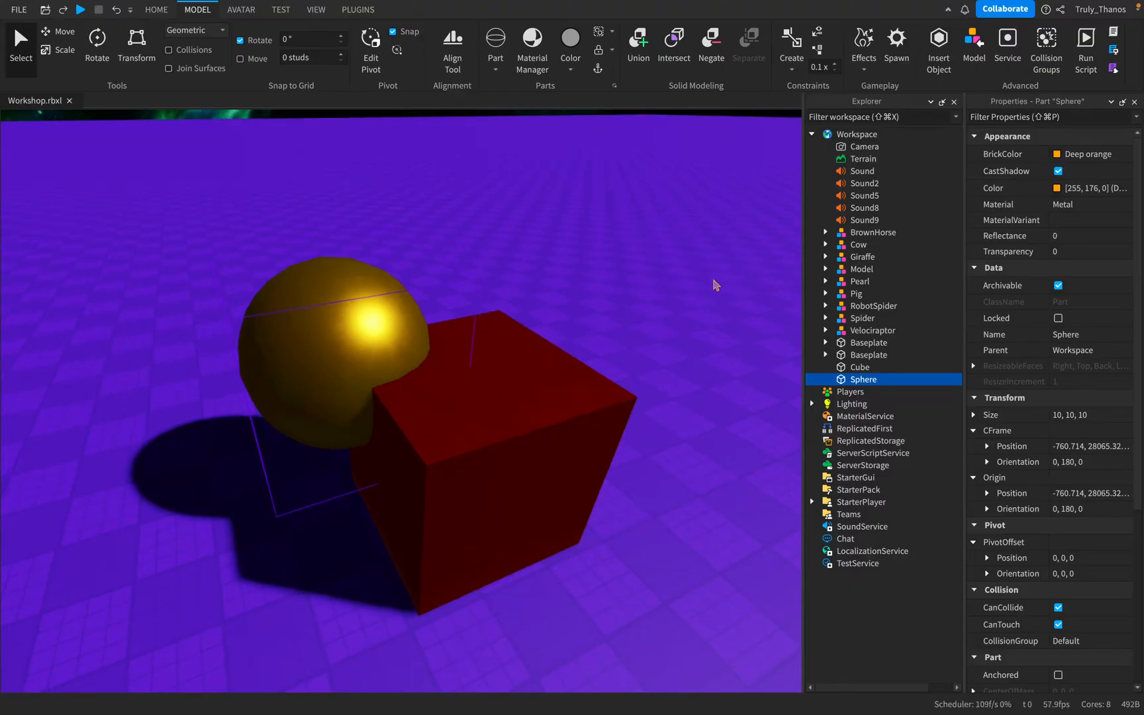
mouse_move(717, 281)
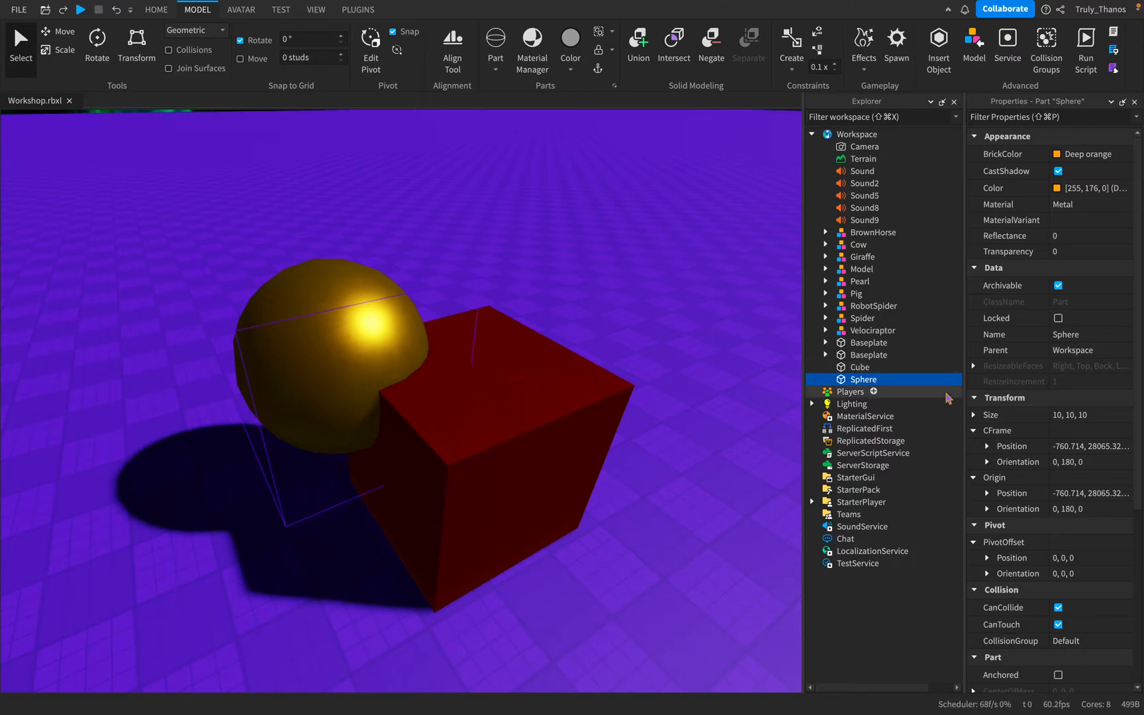
click(859, 366)
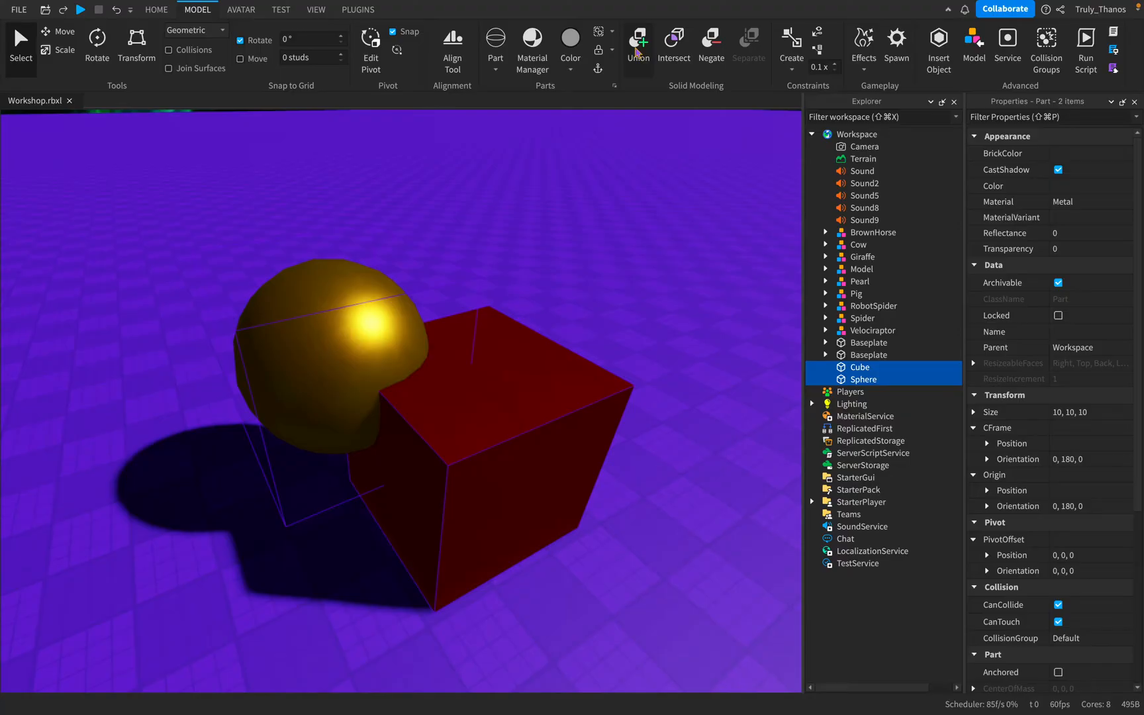
Step: Union the selected Cube and Sphere into one Union part
click(637, 43)
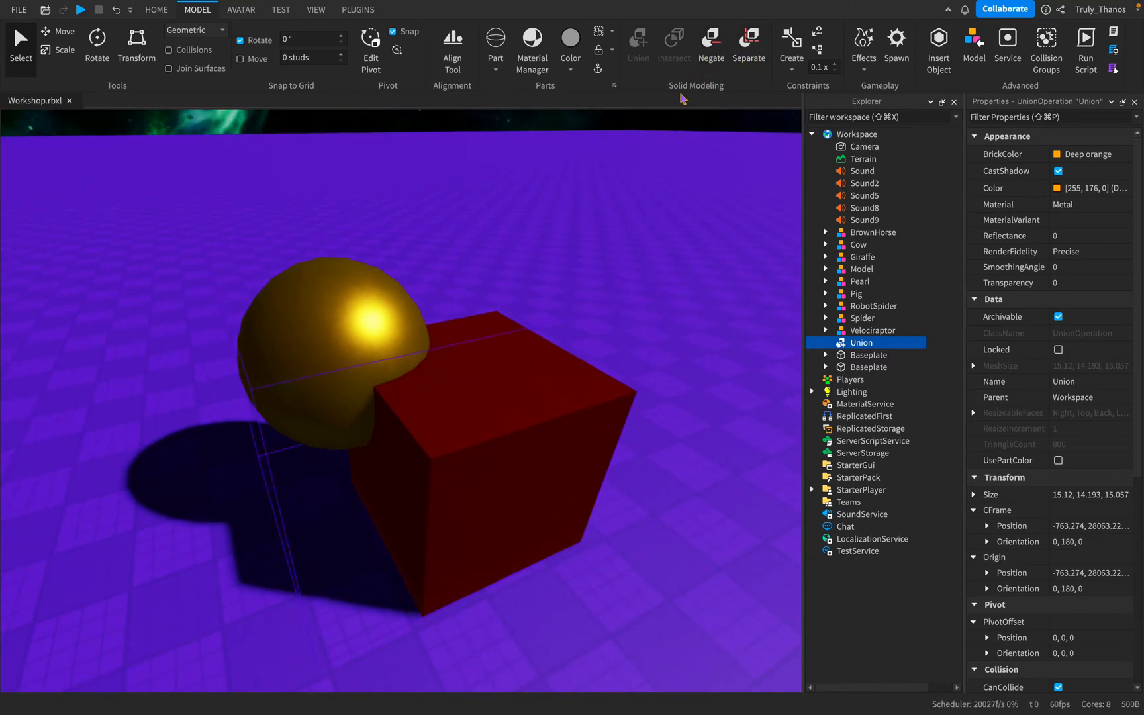
mouse_move(679, 92)
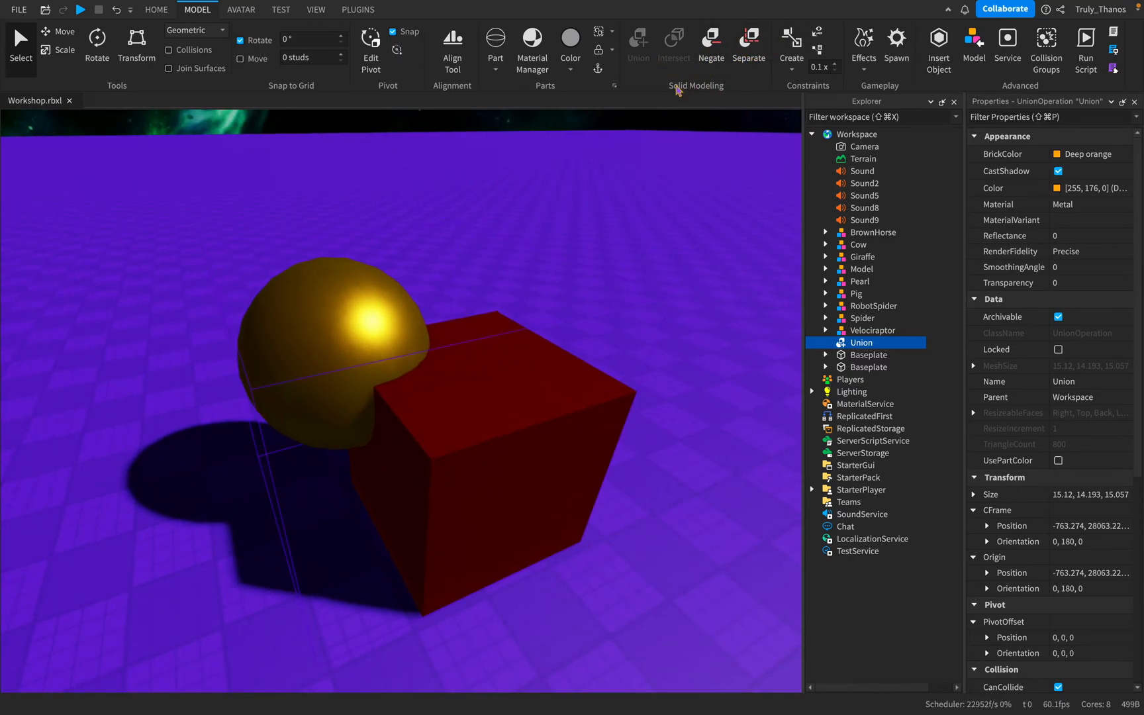
Step: Separate the Union, union it again, then separate back into Cube and Sphere
click(747, 43)
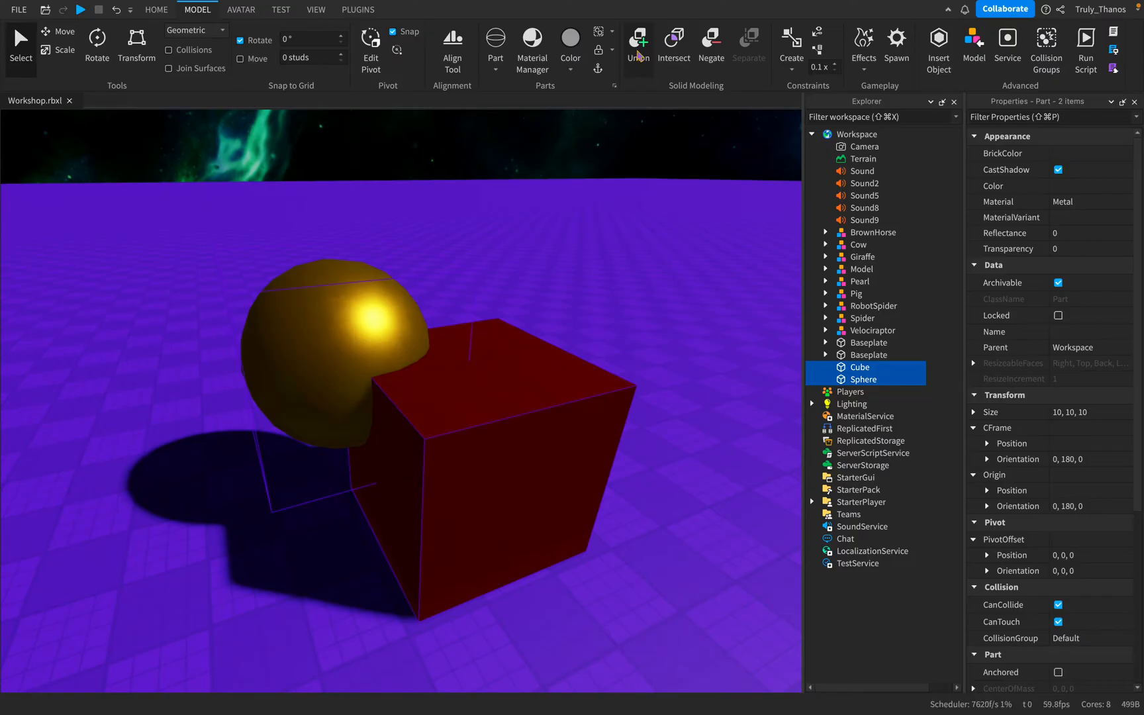
click(637, 44)
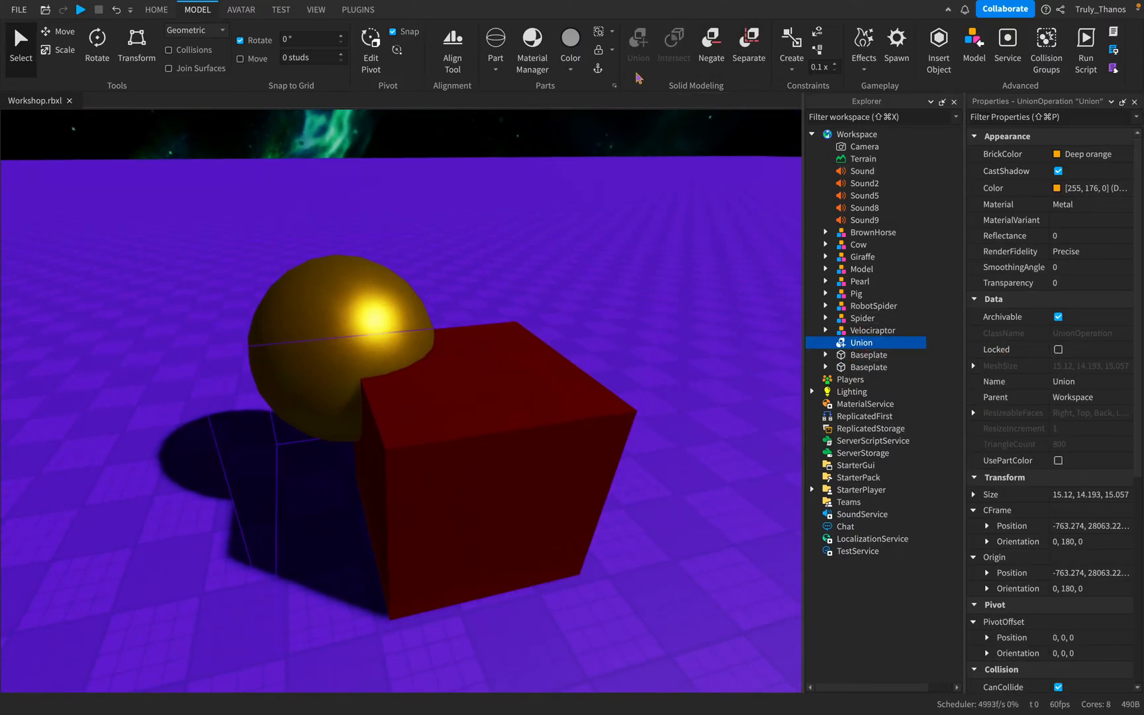
click(748, 43)
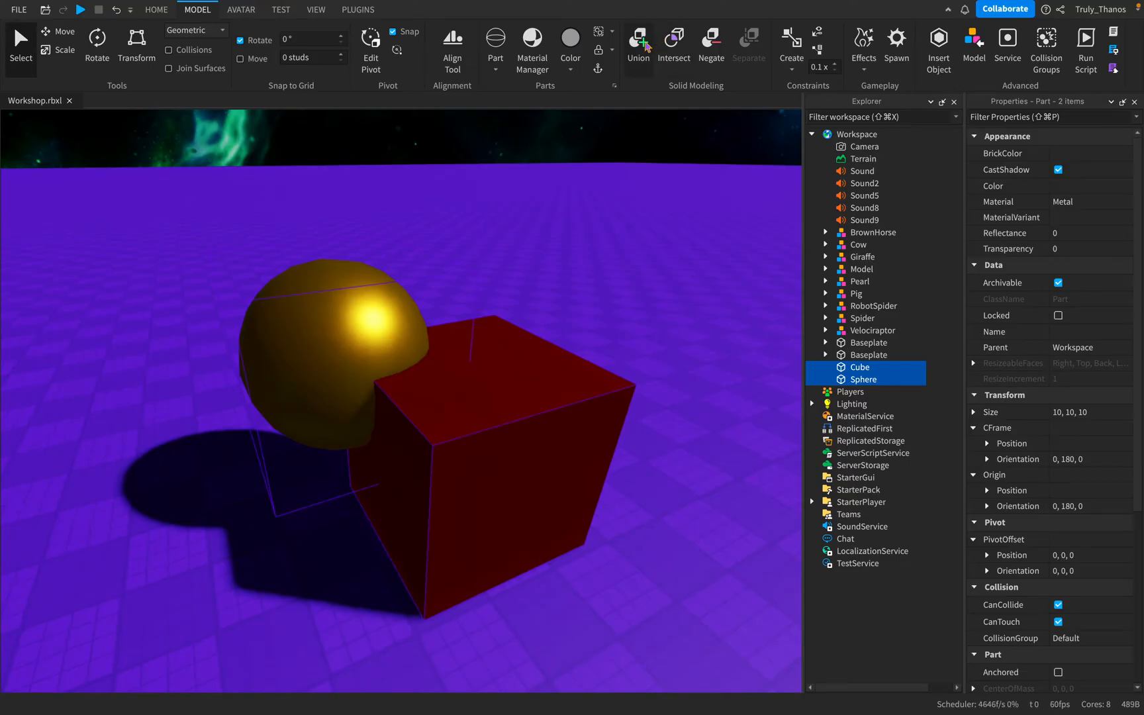
mouse_move(638, 43)
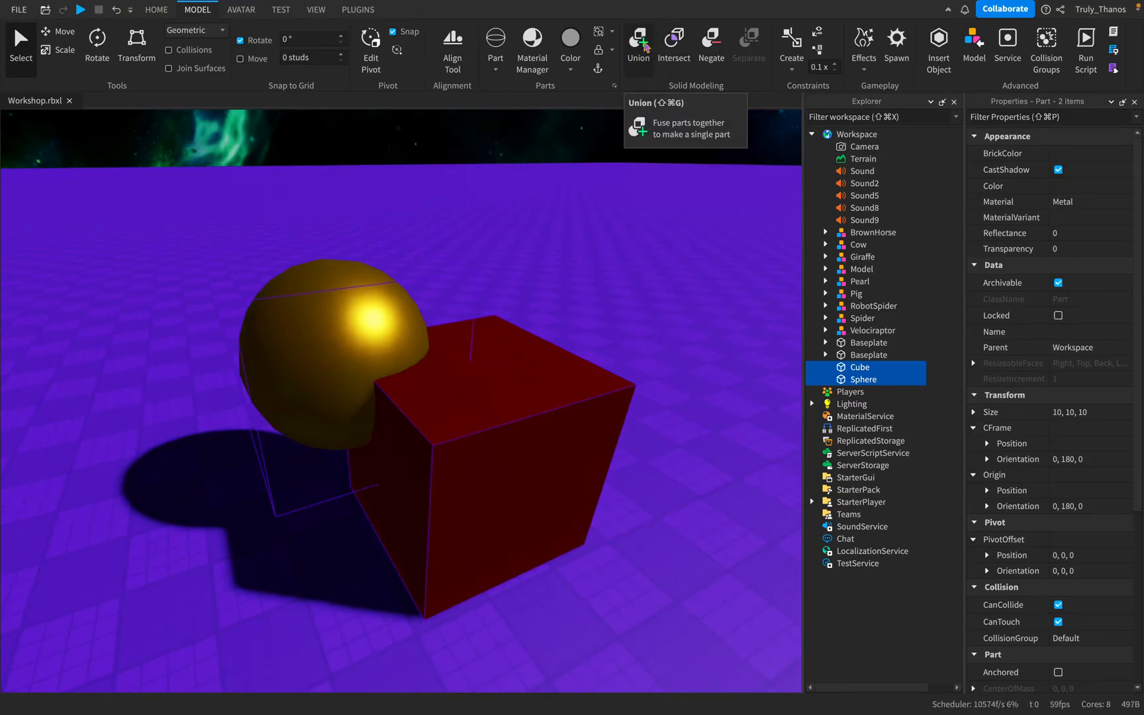
mouse_move(707, 45)
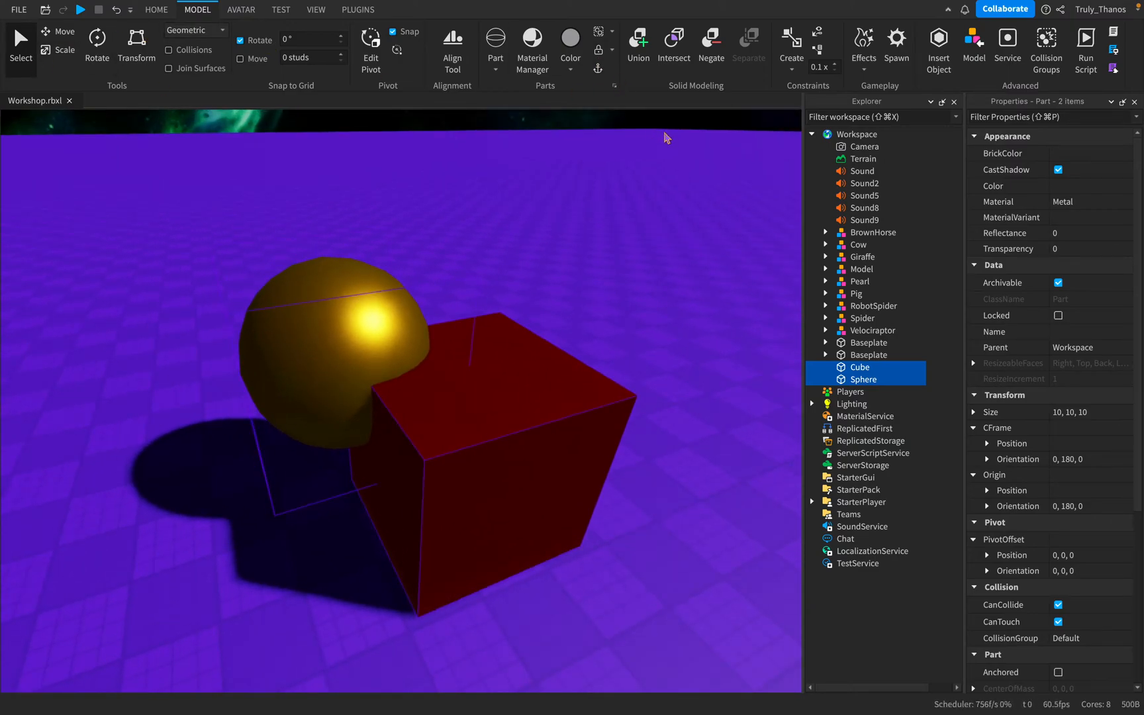
mouse_move(653, 122)
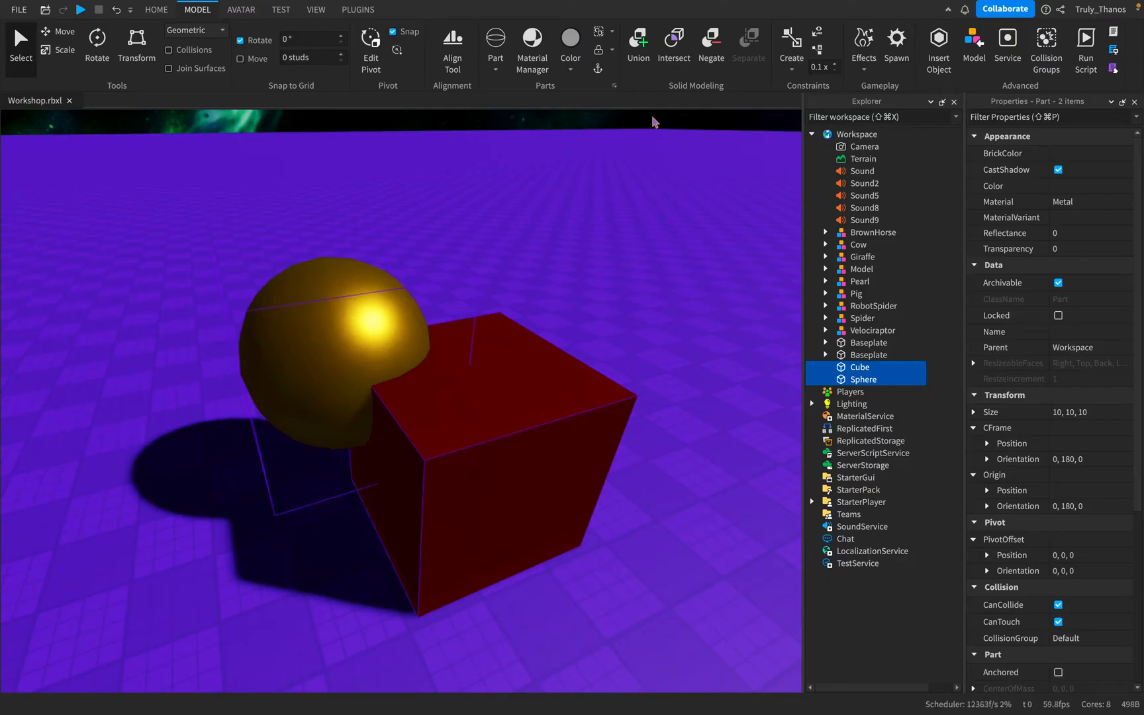
Step: Alternate Union and Separate several times, ending with Cube and Sphere fused as a Union
click(637, 48)
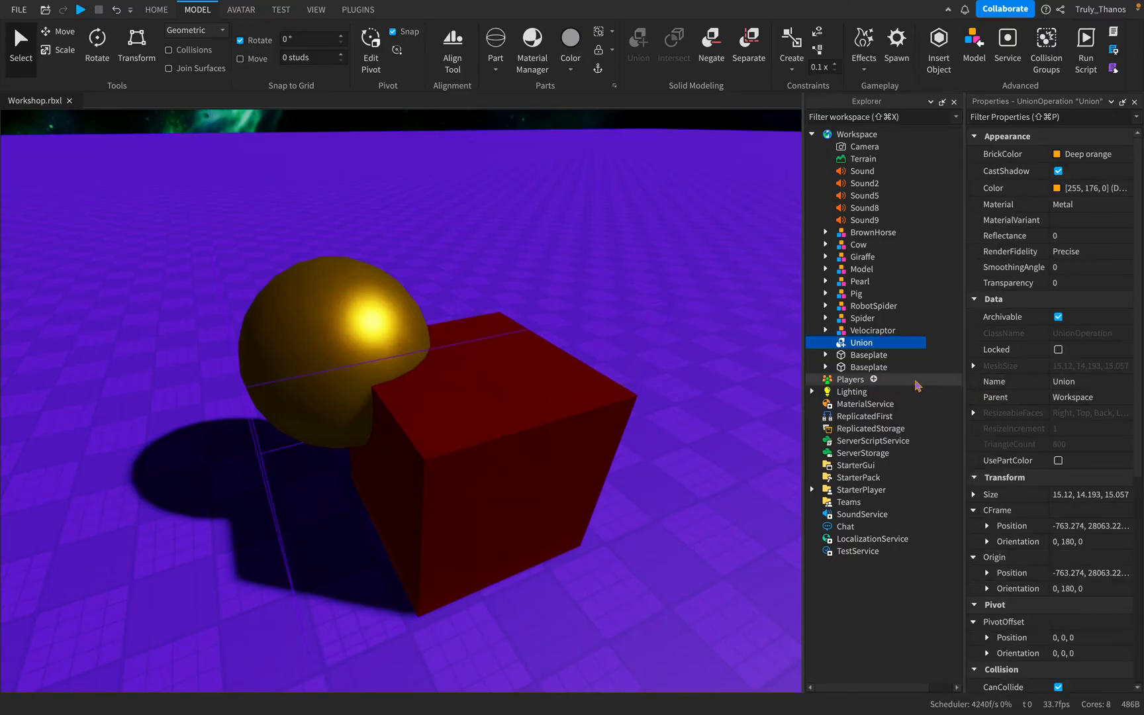
scroll(down, 3)
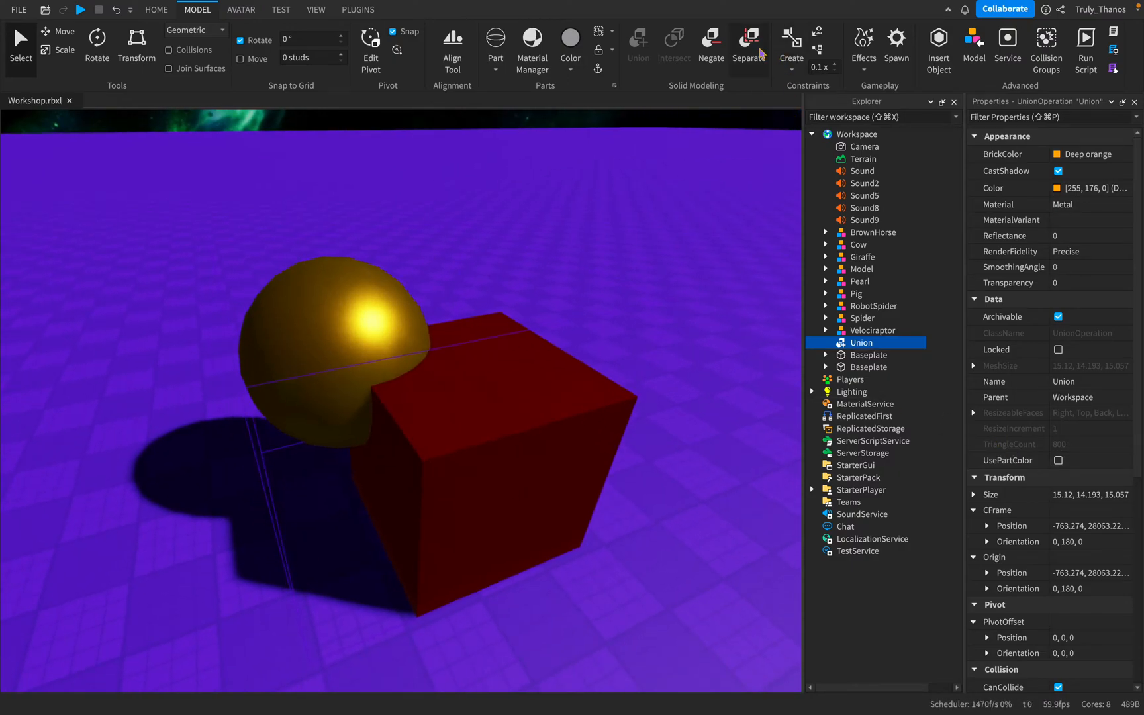
click(746, 44)
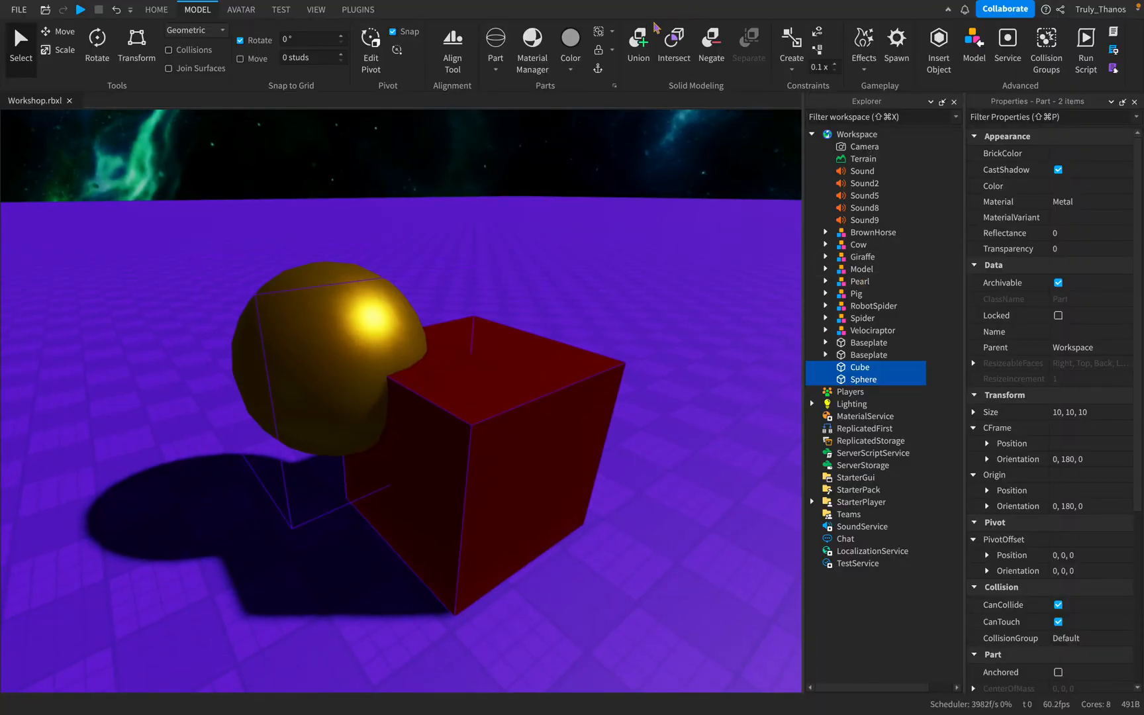
click(637, 42)
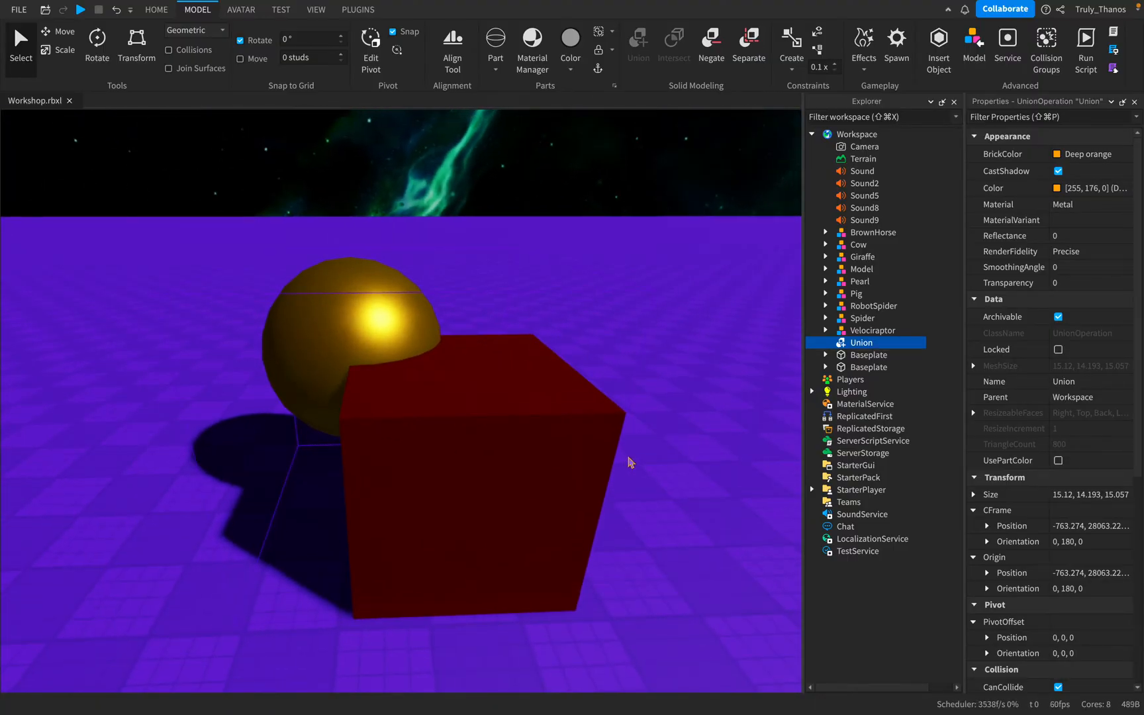
mouse_move(797, 398)
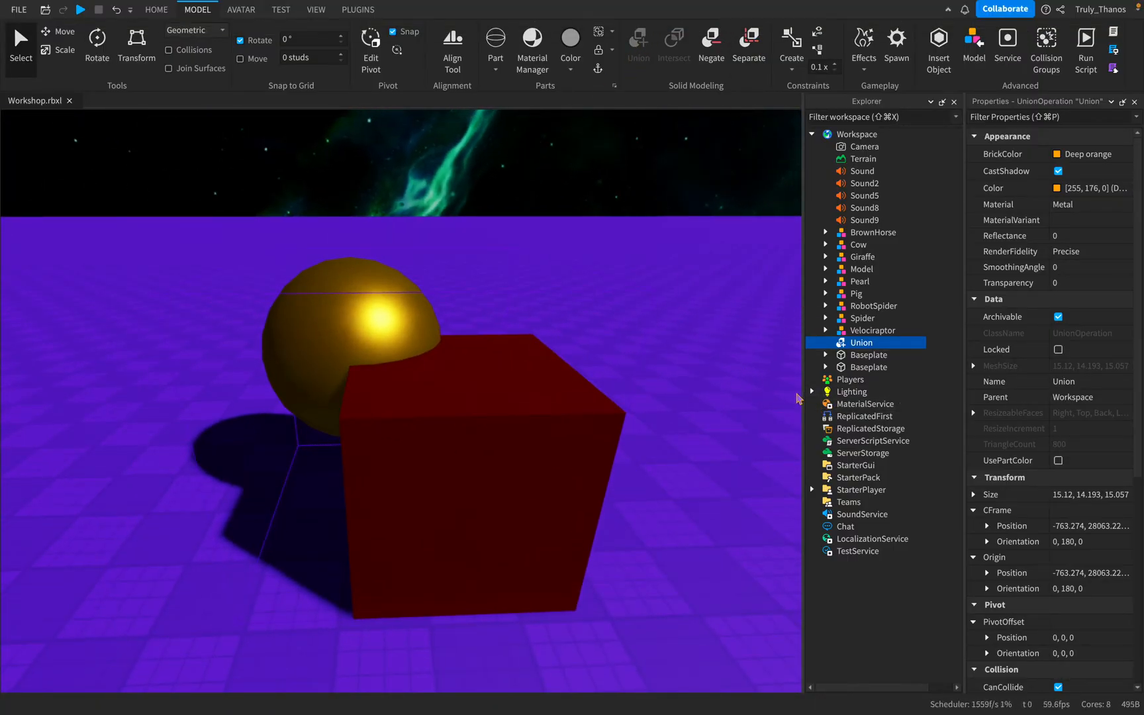
click(746, 44)
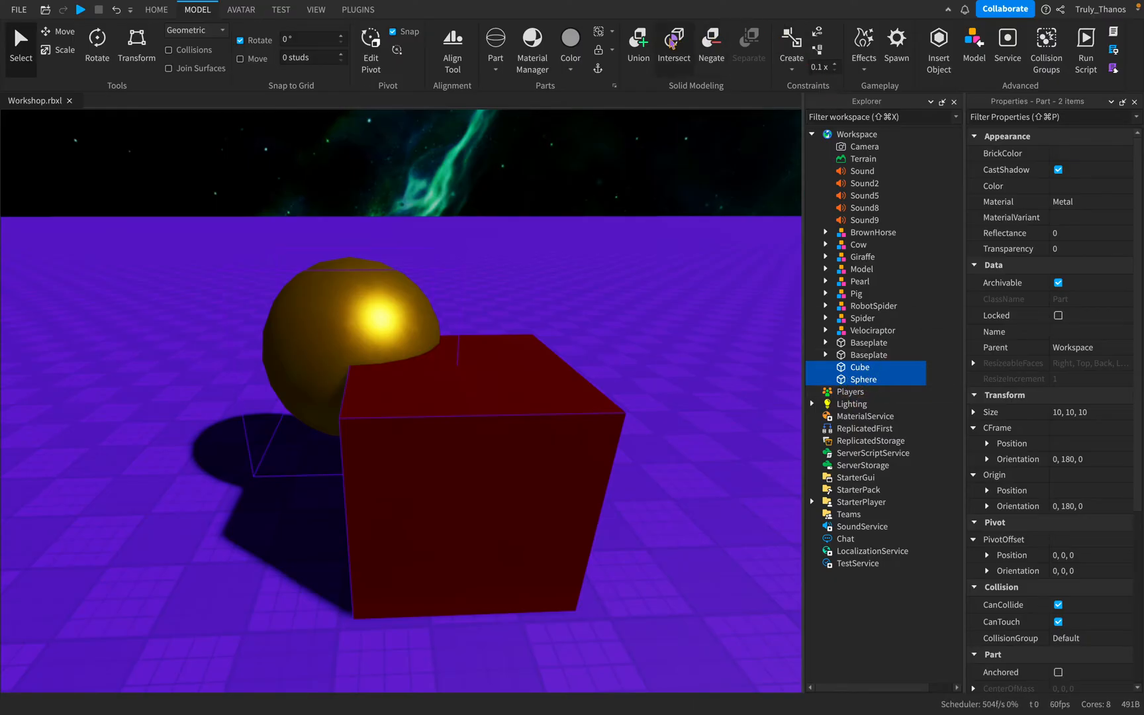
click(637, 42)
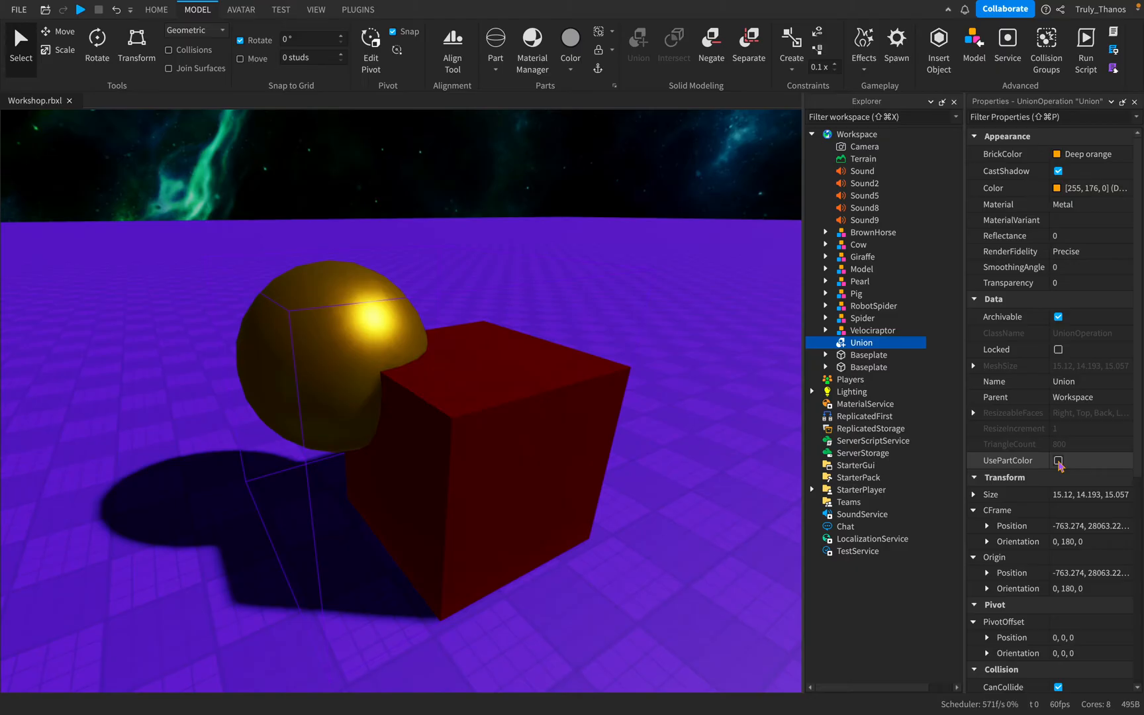
click(1057, 460)
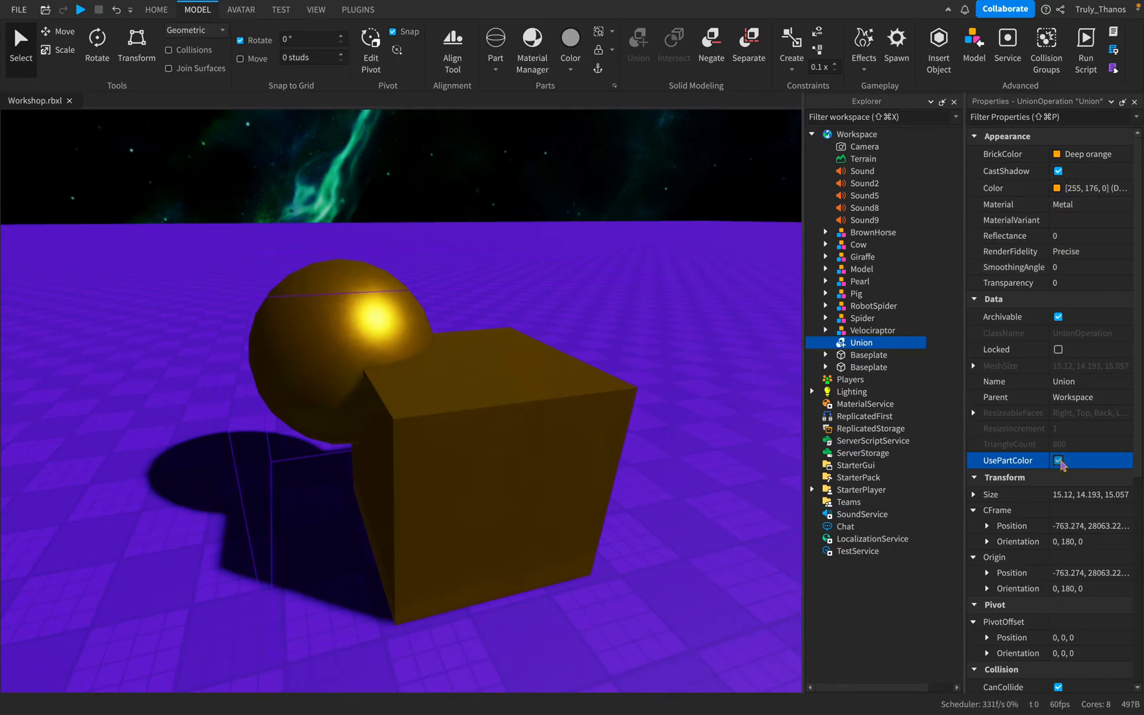
click(1059, 460)
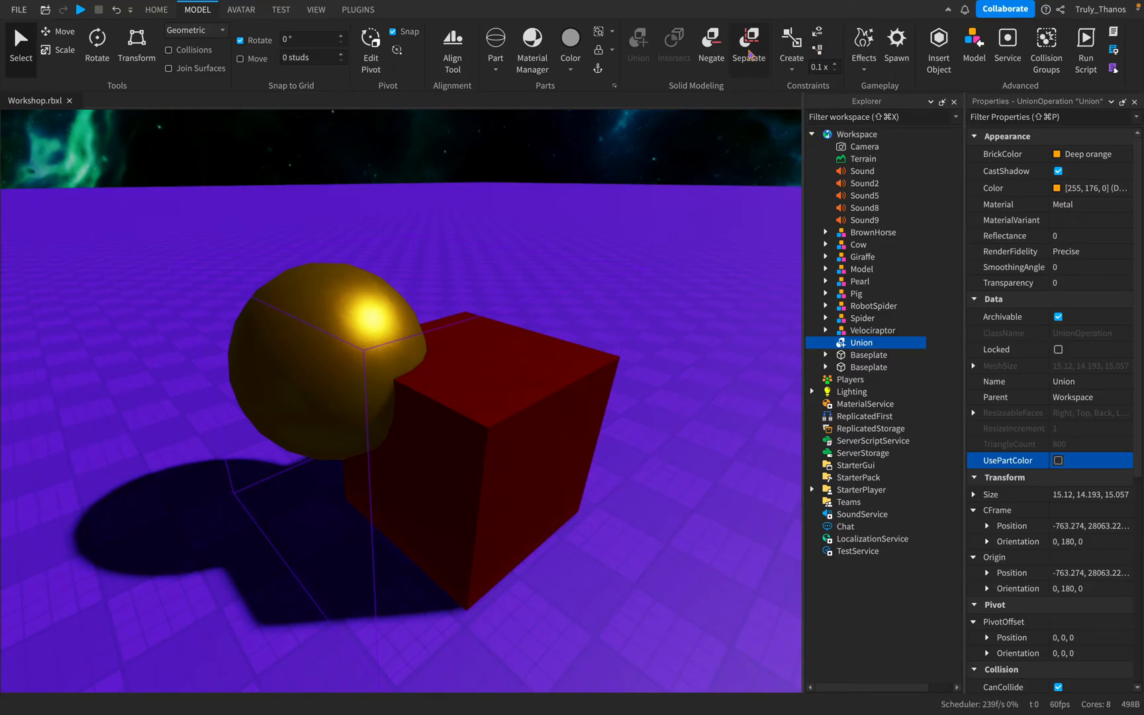
Step: Separate the Union, then Intersect Cube and Sphere to keep only their overlap
click(748, 42)
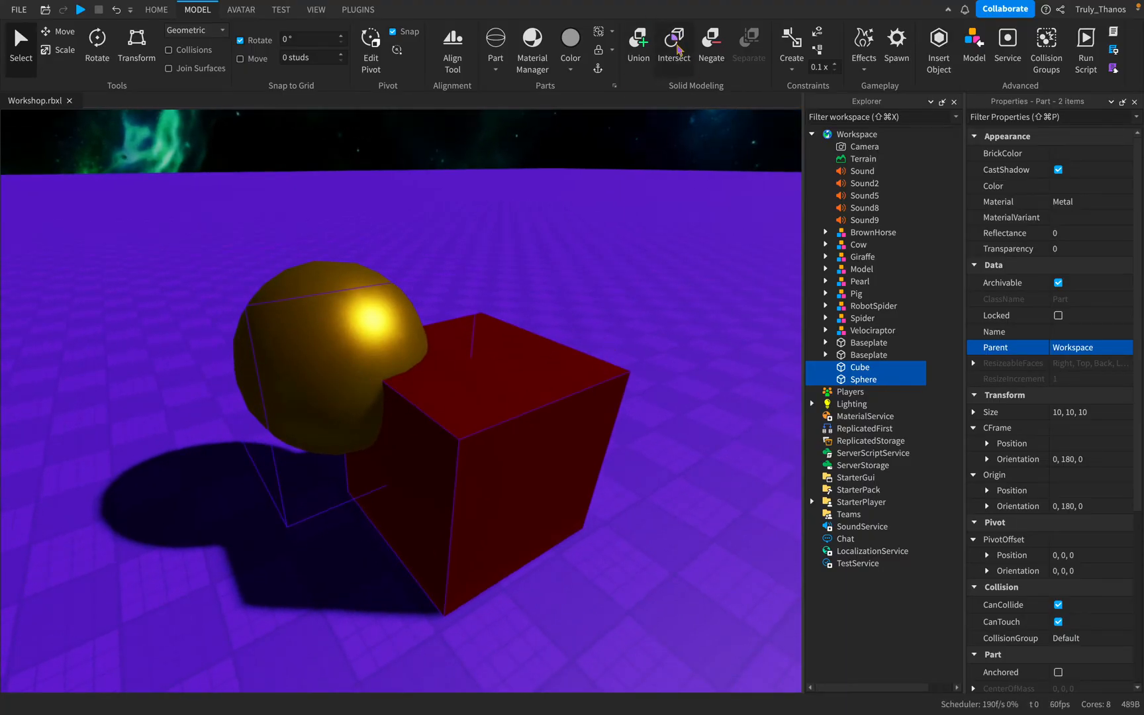
mouse_move(684, 180)
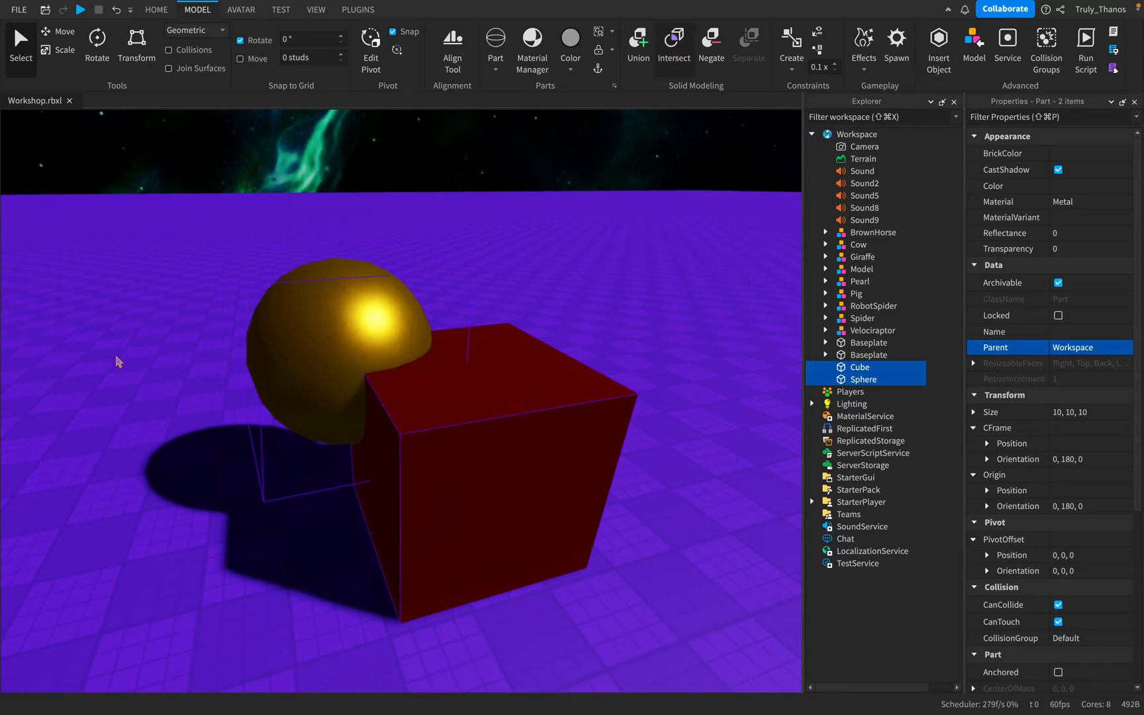
click(672, 42)
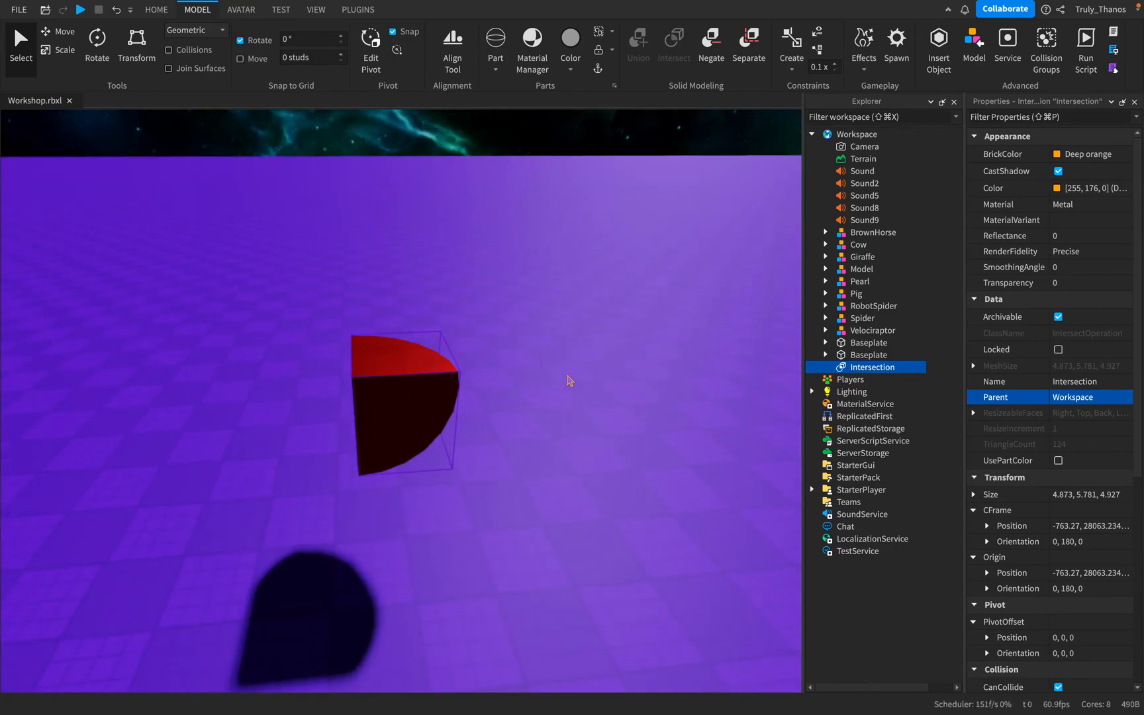
click(1058, 460)
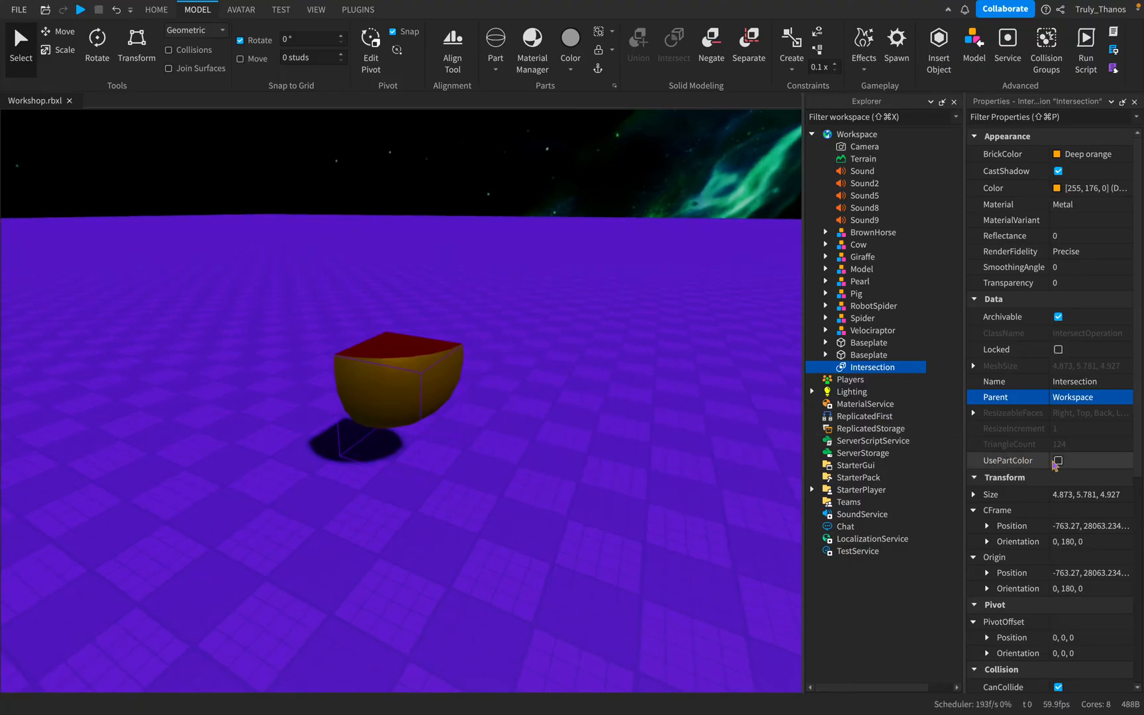
click(1057, 461)
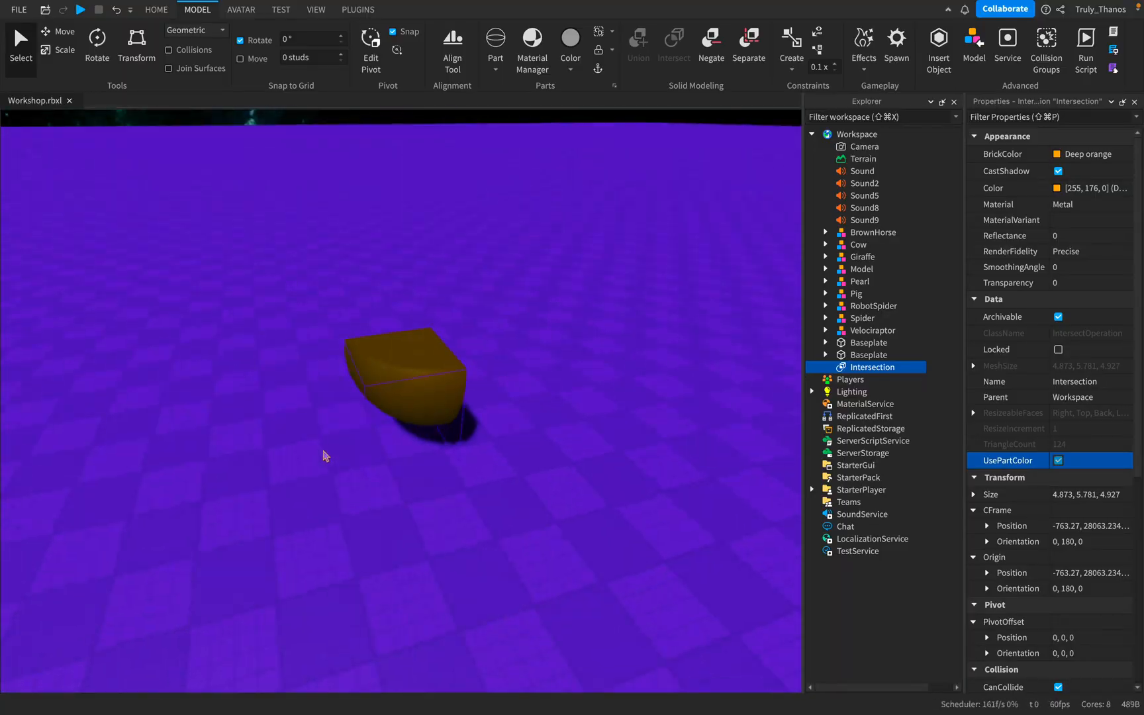
click(1087, 154)
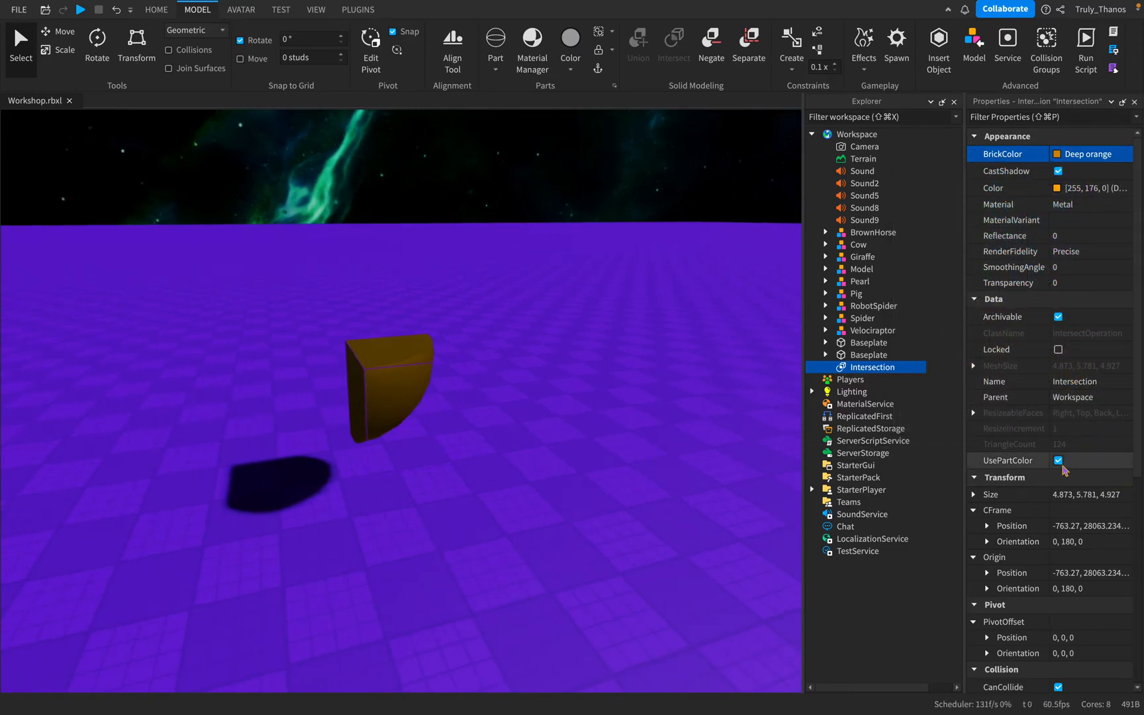
click(1059, 461)
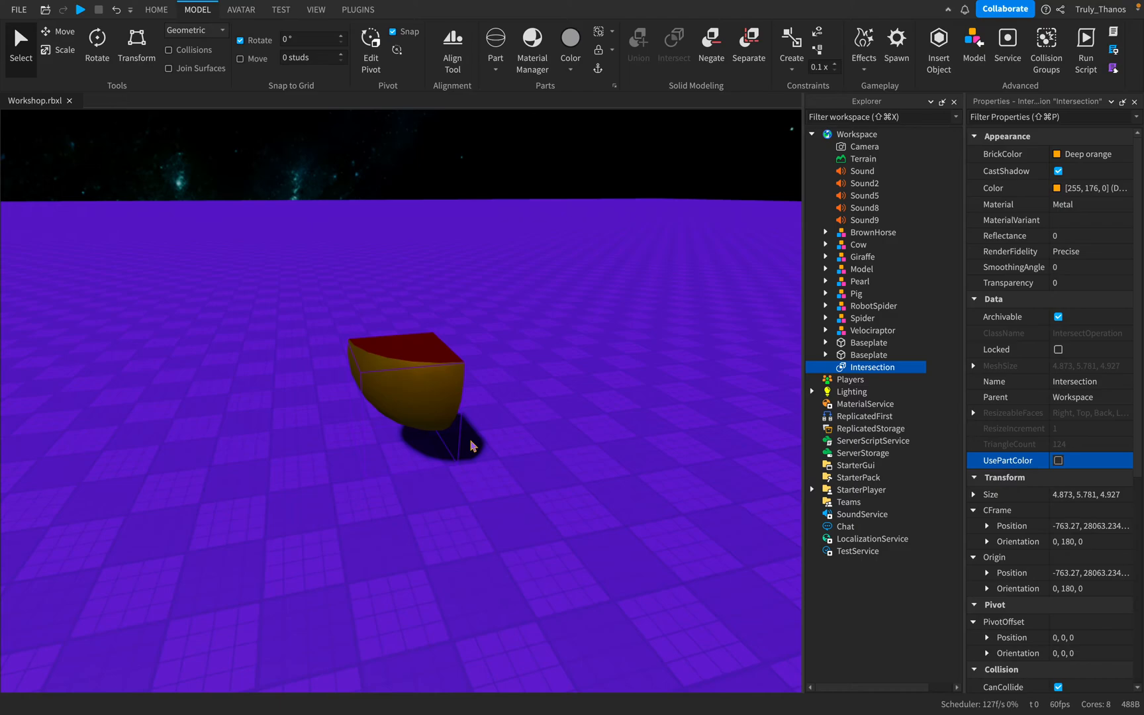
click(1057, 460)
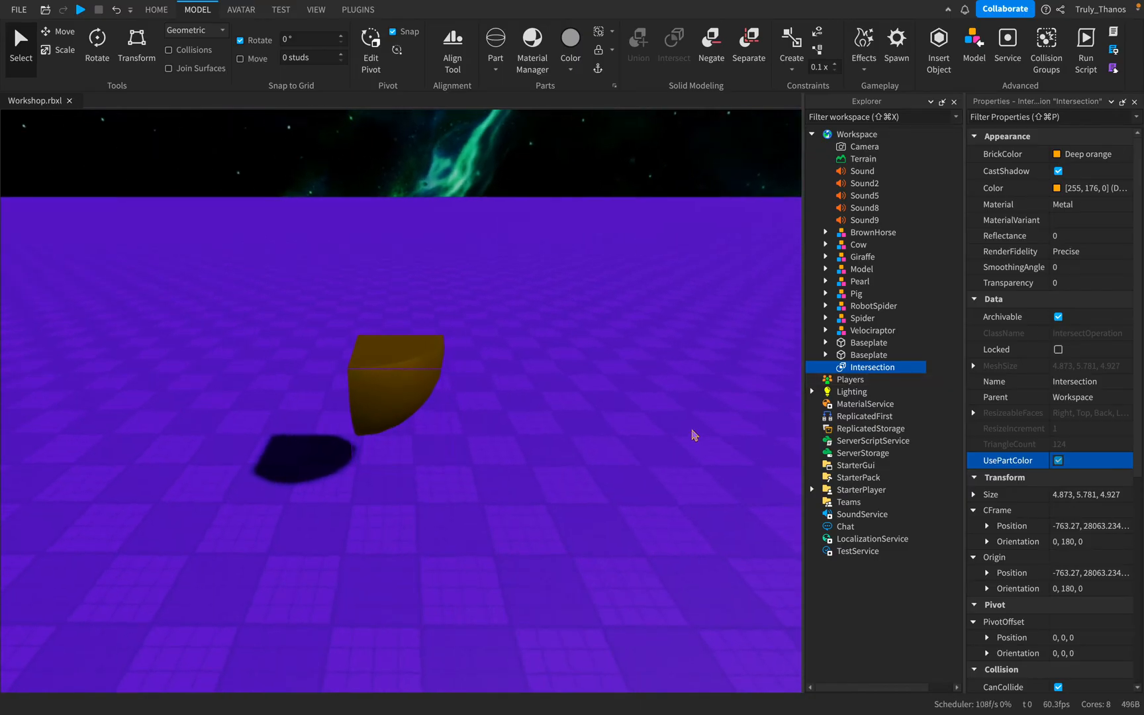
click(1057, 460)
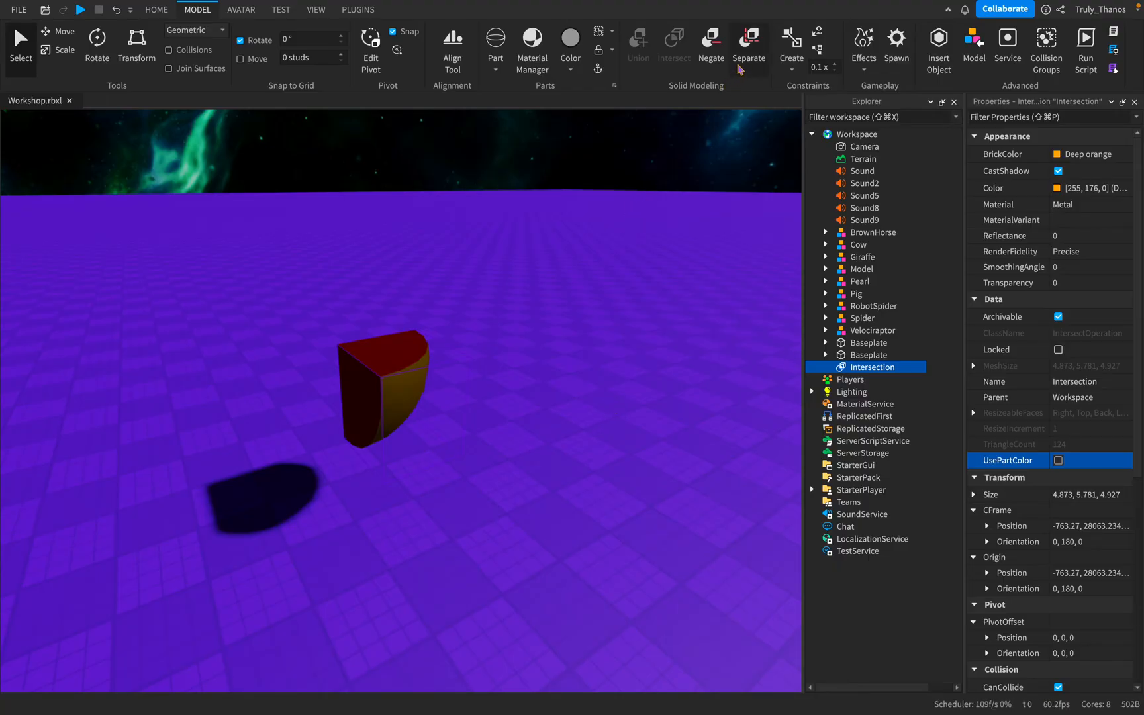
Step: Separate the Intersection, union with UsePartColor checked, then separate into Sphere and Cube again
click(748, 43)
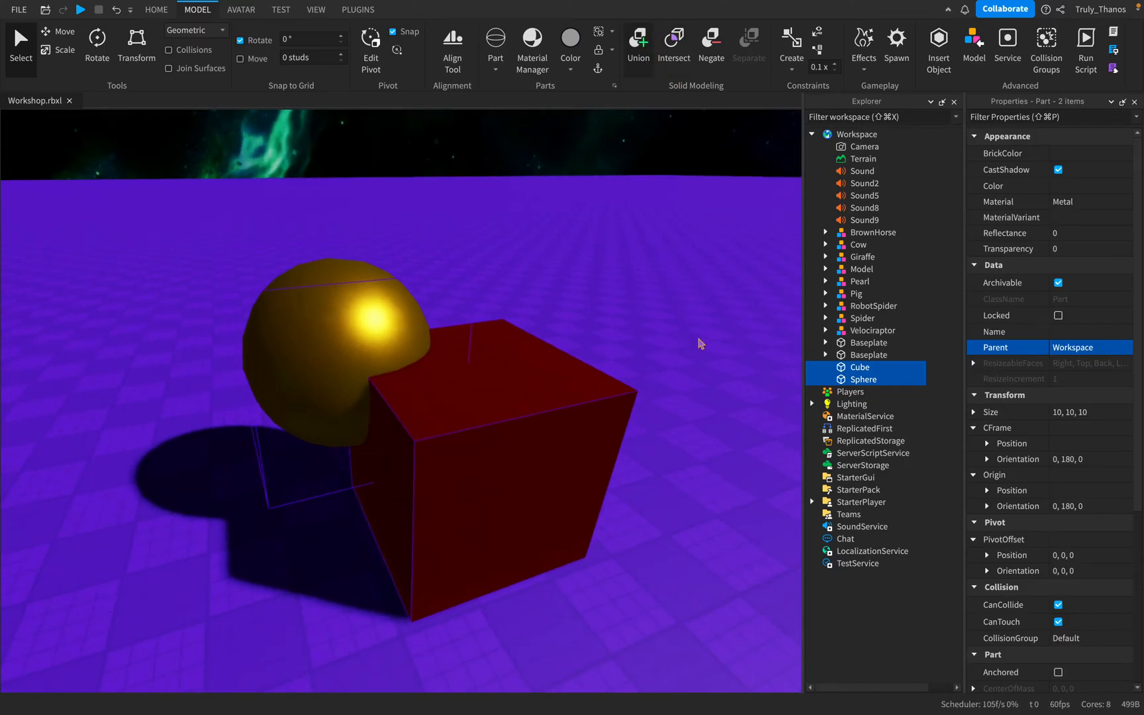
click(635, 44)
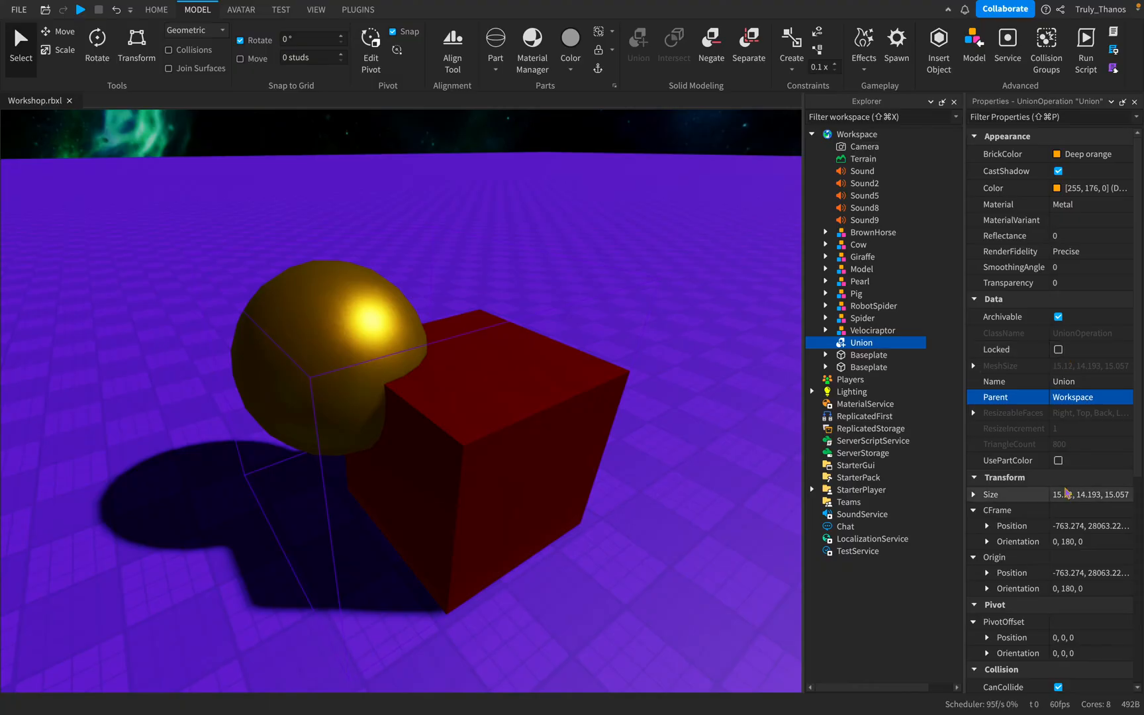
click(1059, 460)
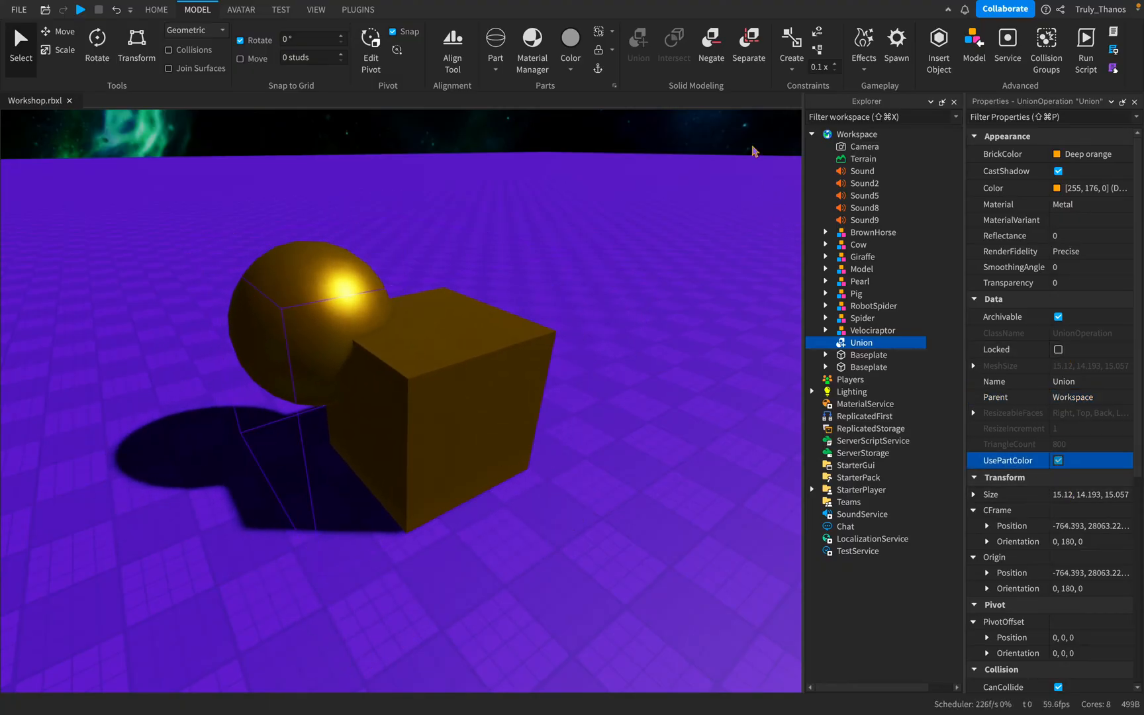
click(747, 42)
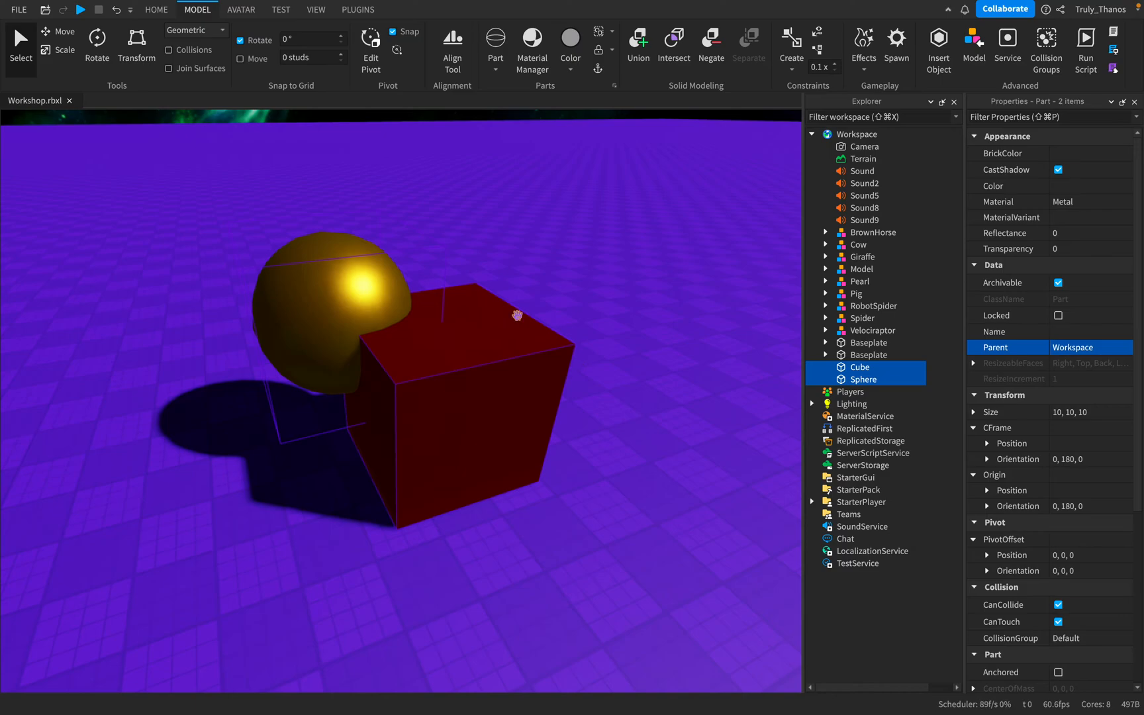
mouse_move(529, 205)
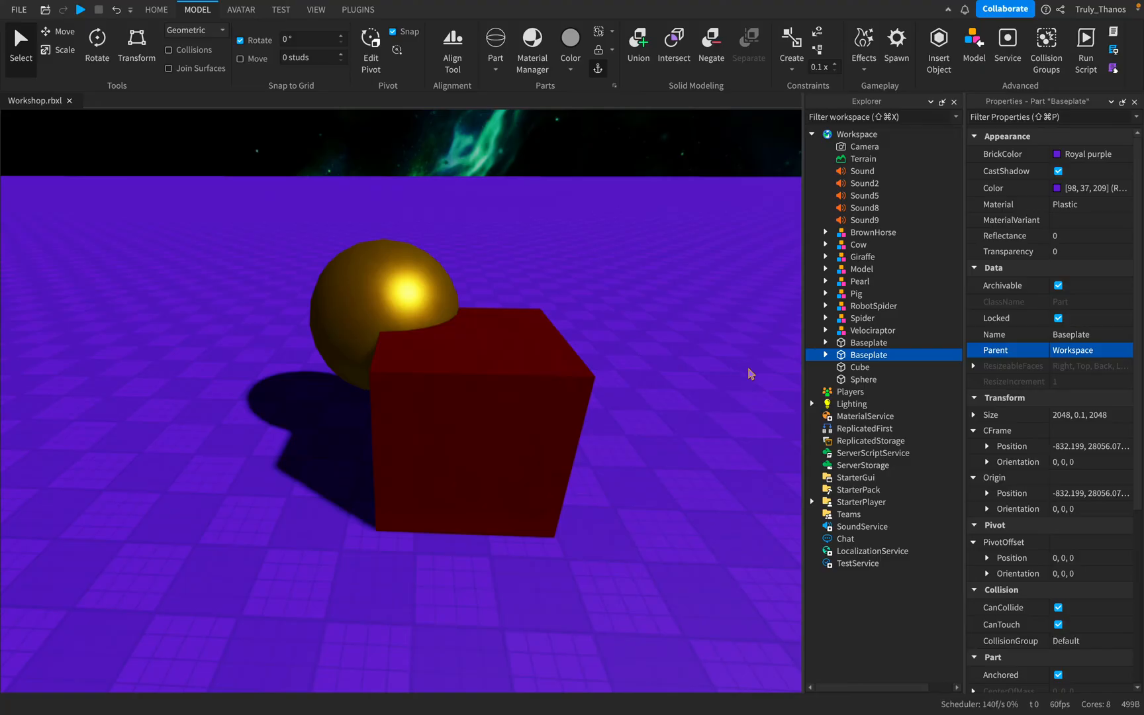
Step: Negate the Cube, turning it into a translucent negative part
click(861, 366)
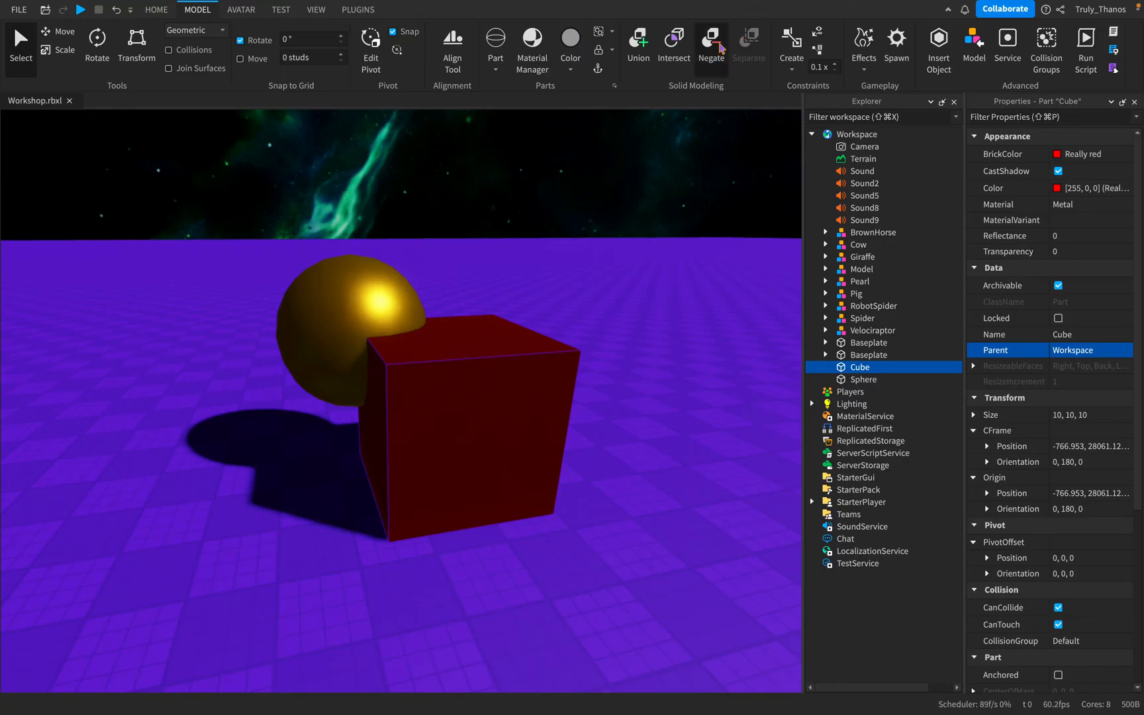
click(709, 45)
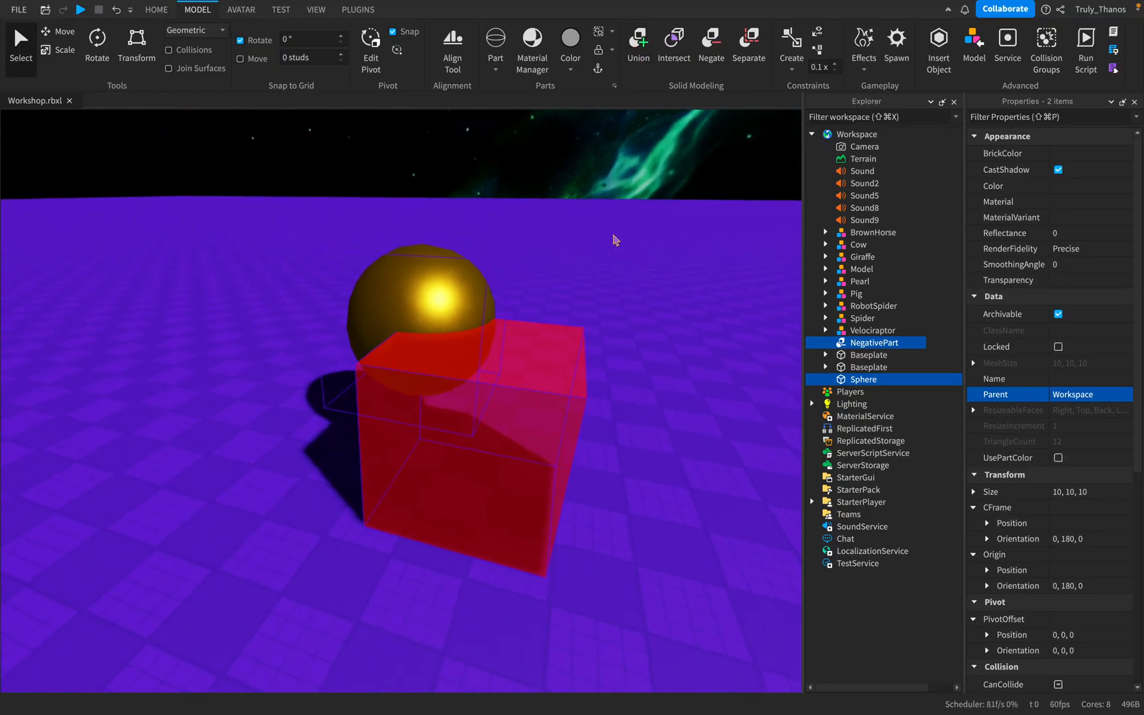
mouse_move(628, 243)
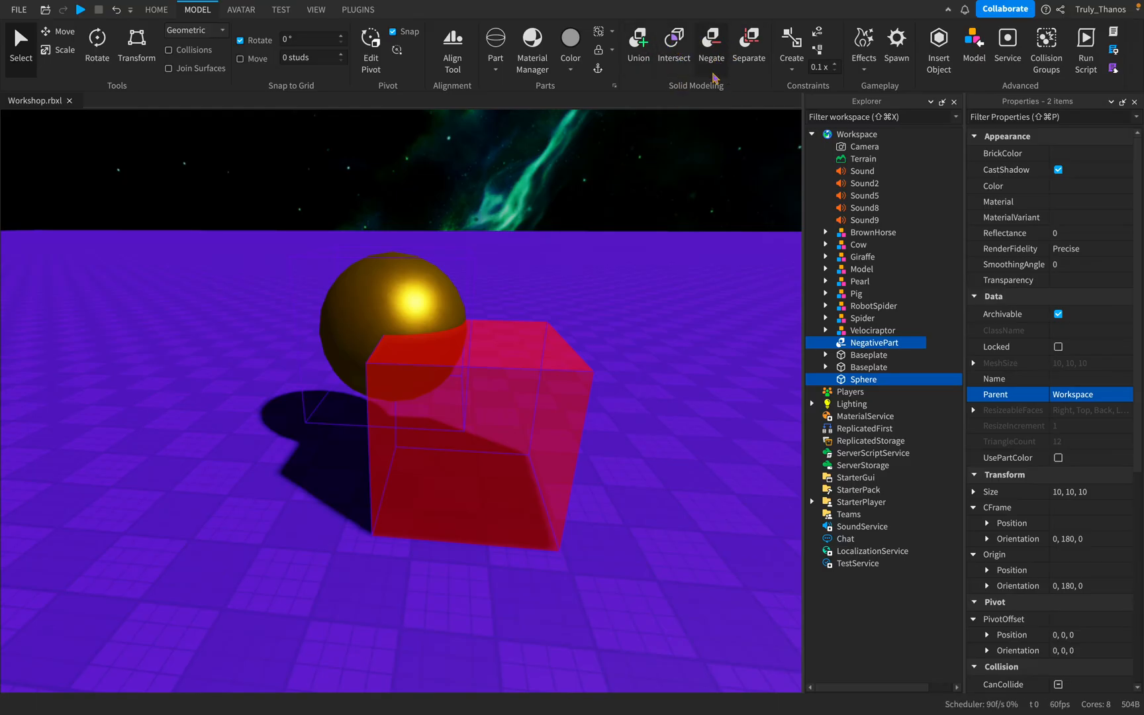
click(637, 44)
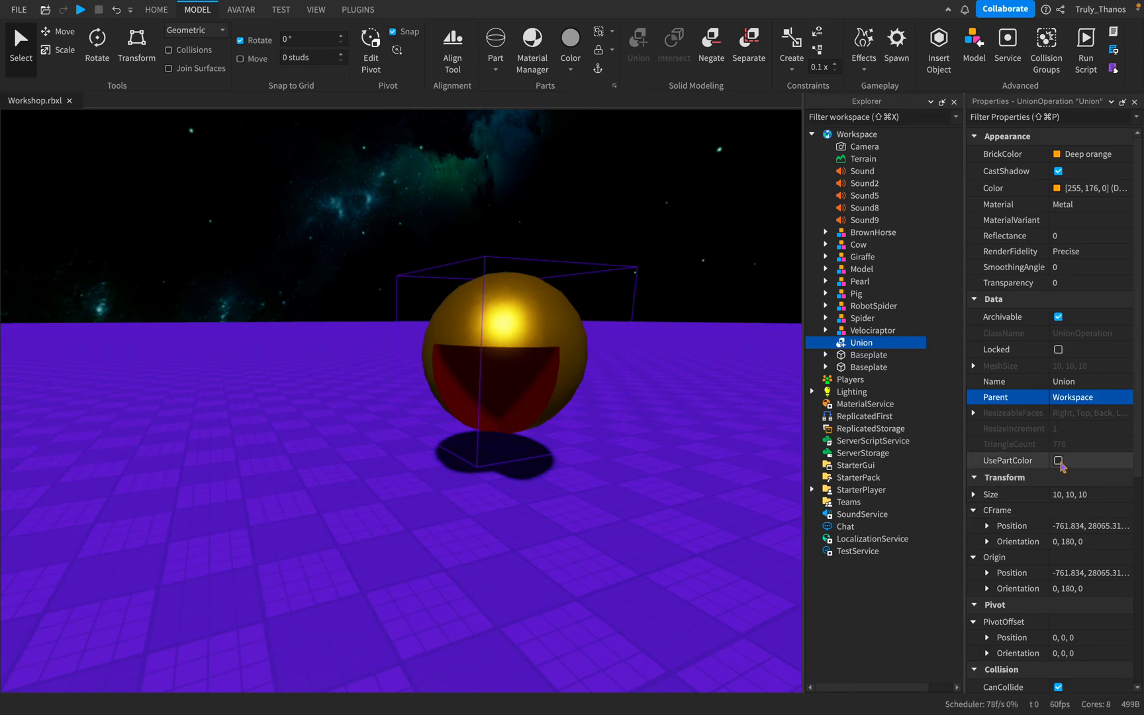
click(1058, 460)
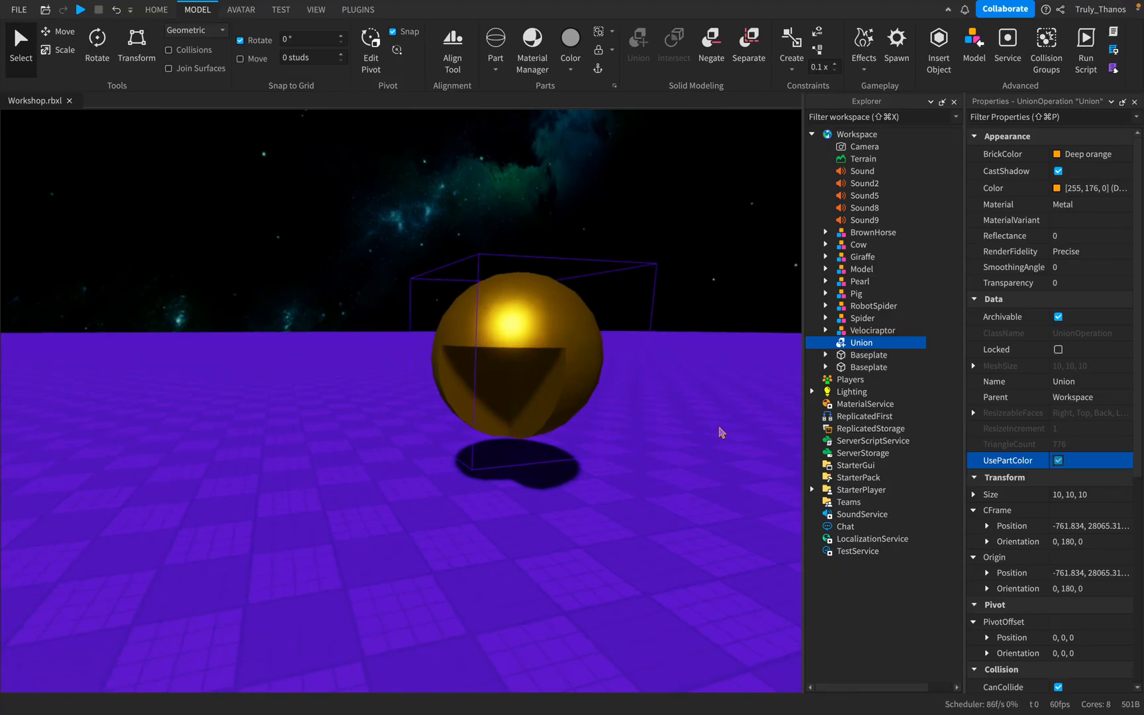
mouse_move(641, 405)
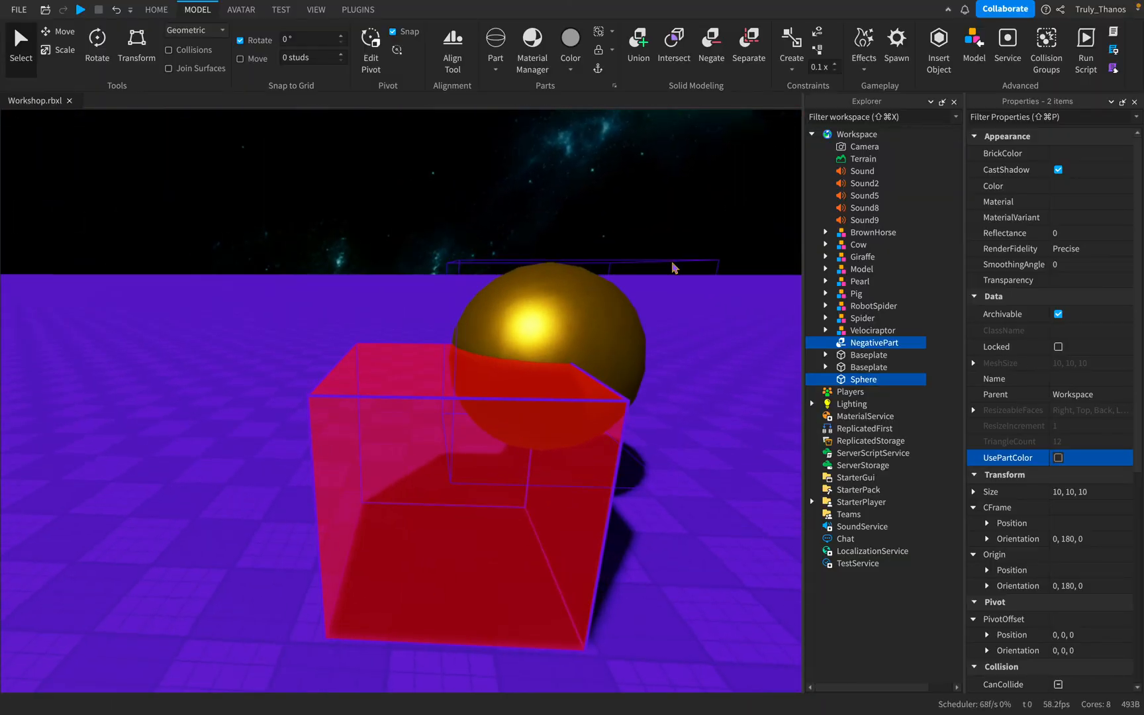
Step: Union the NegativePart with the Sphere and check UsePartColor to make the result gold
click(636, 45)
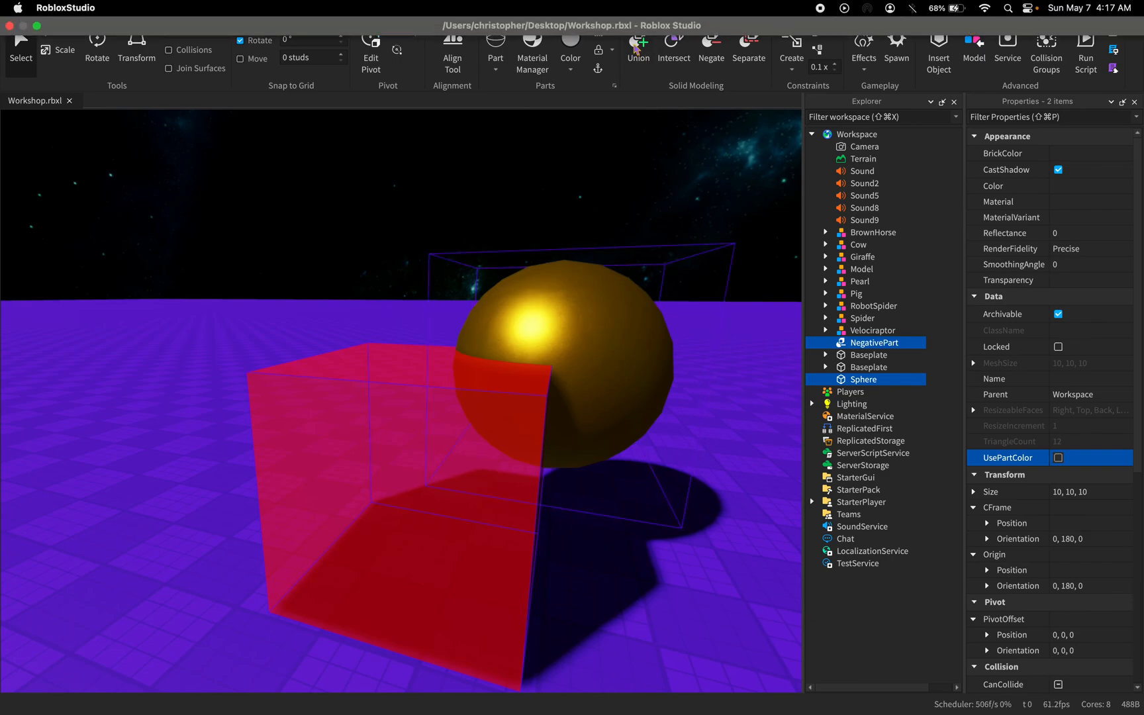
click(636, 46)
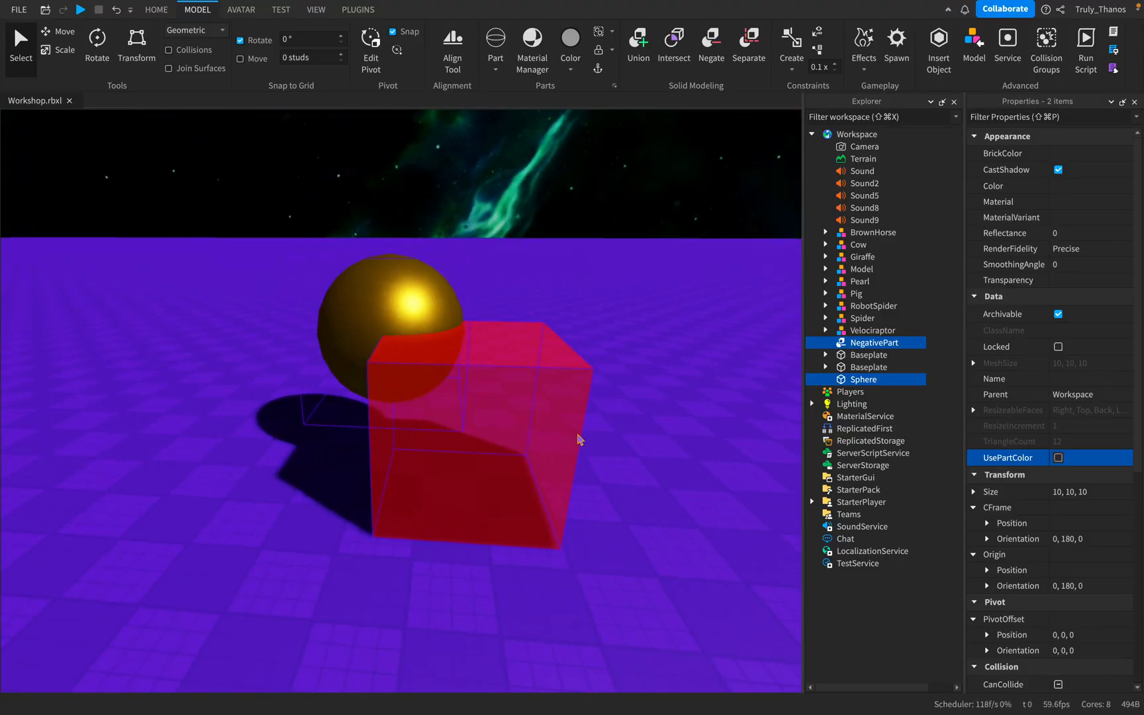
mouse_move(665, 426)
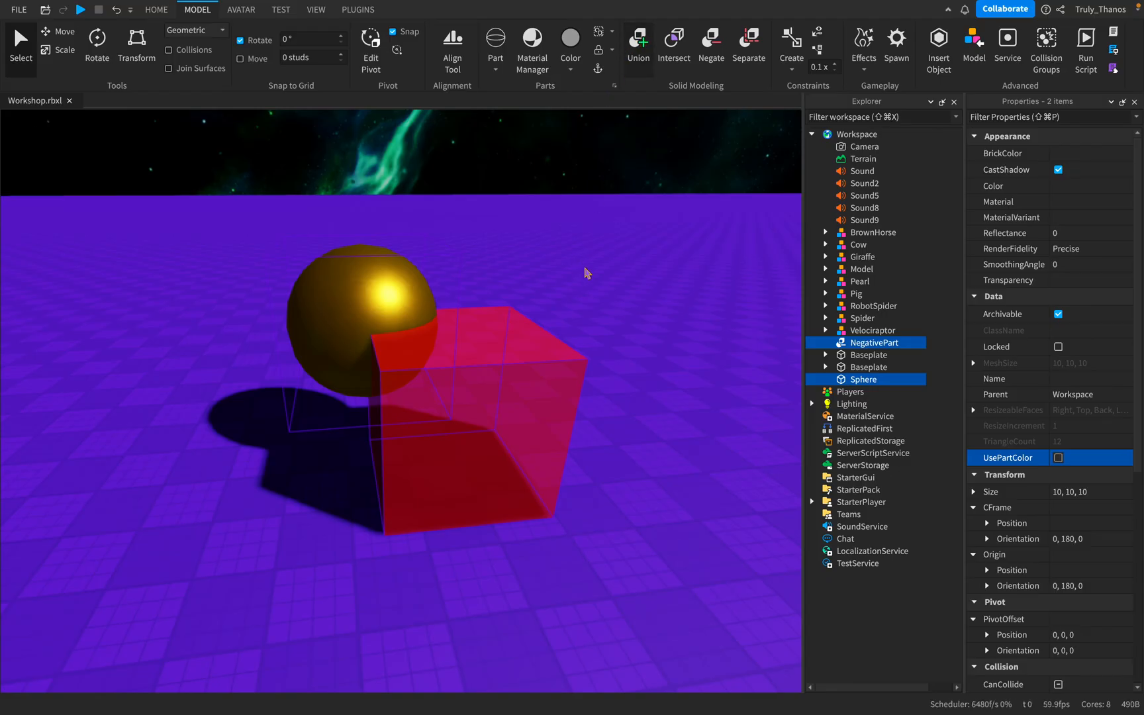
click(637, 44)
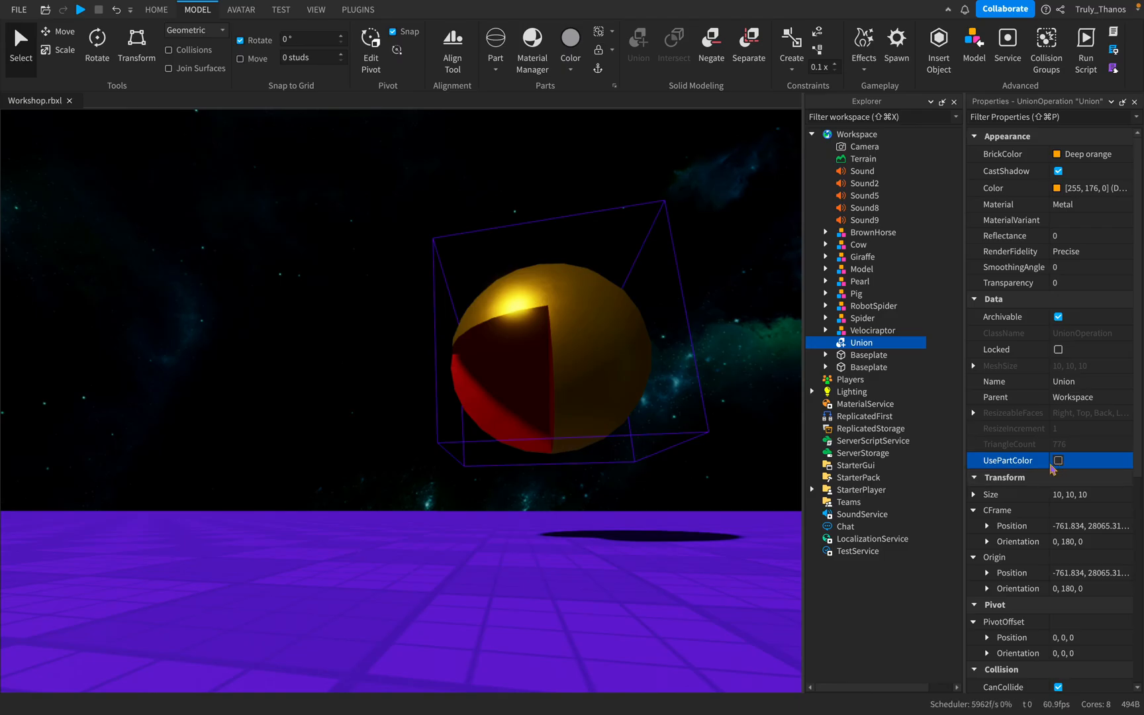
click(1058, 460)
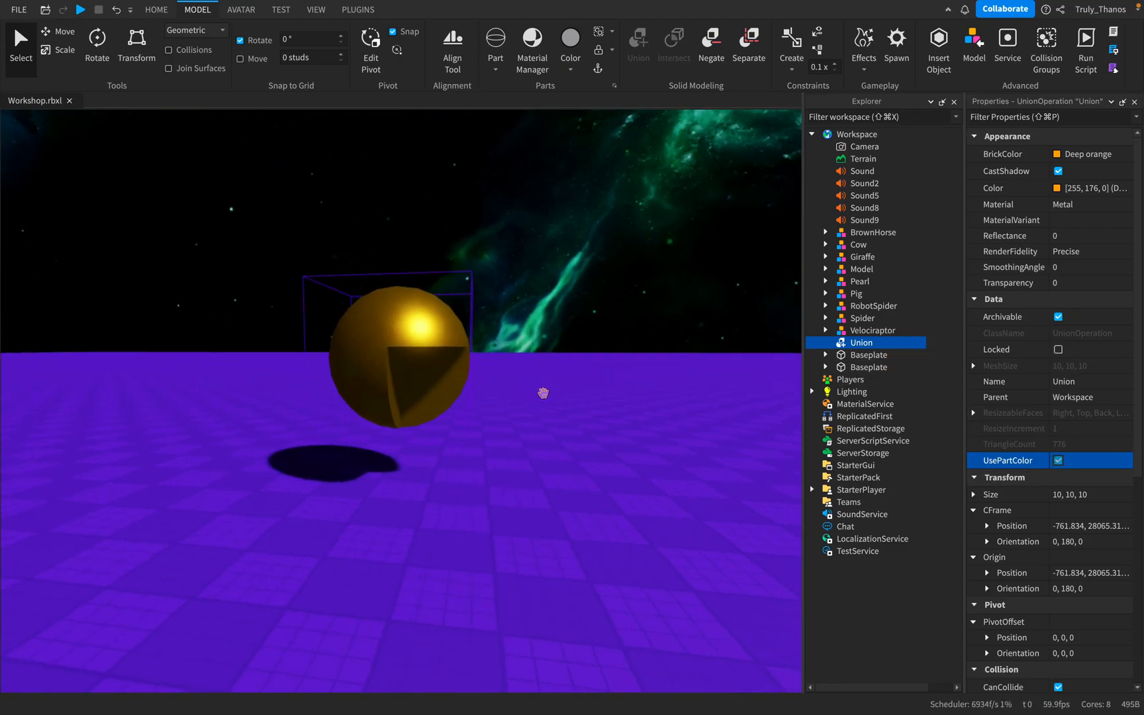